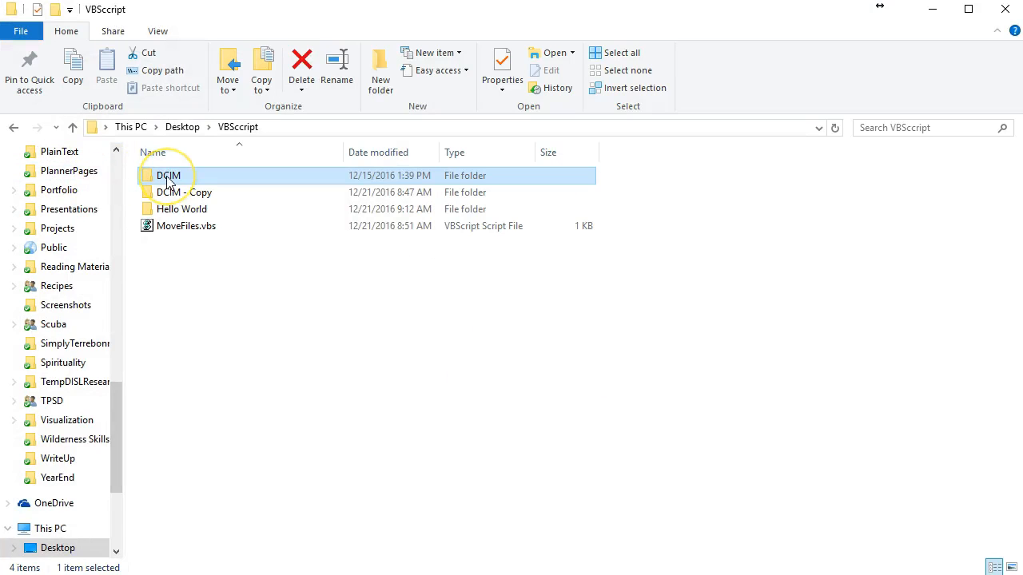
mouse_move(173, 174)
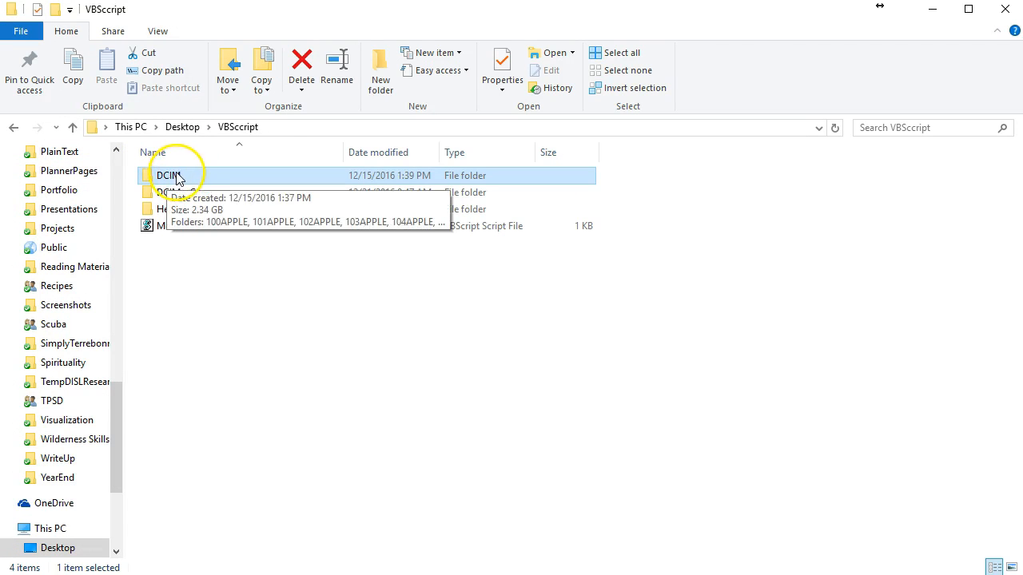
- Browse the DCIM and 100APPLE photo folders, then return to the VBScript folder
double_click(170, 174)
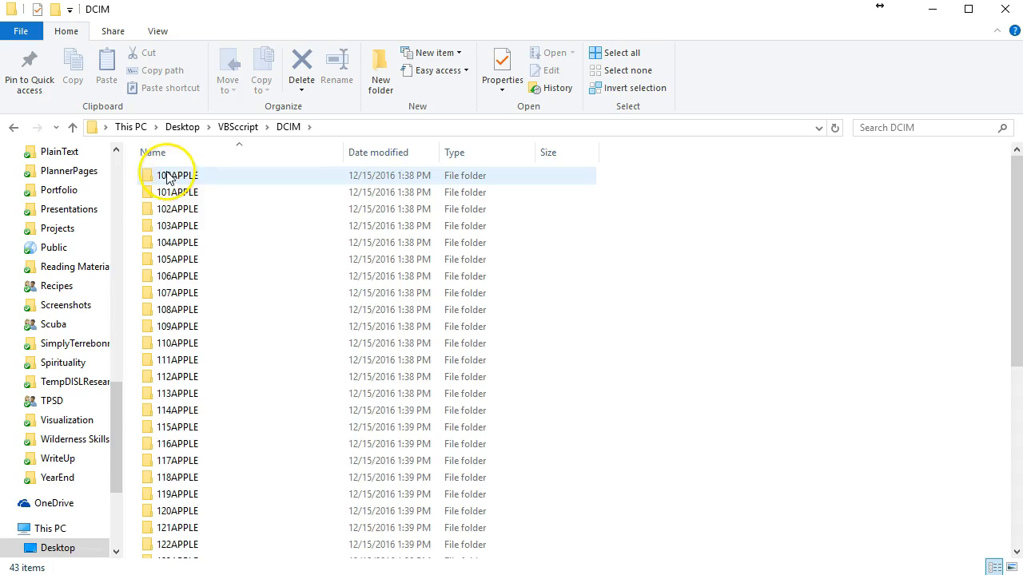
mouse_move(184, 177)
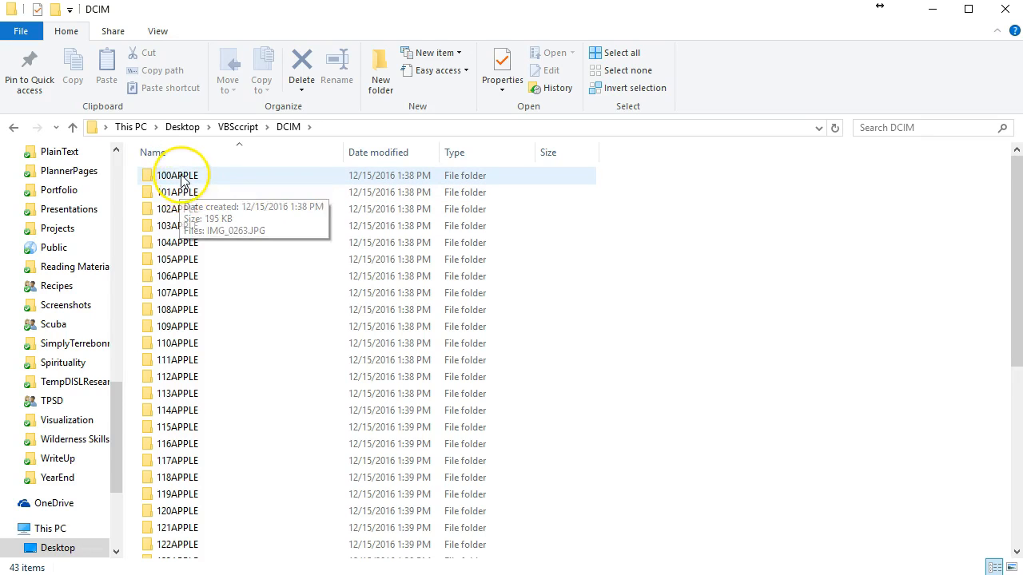
scroll(down, 3)
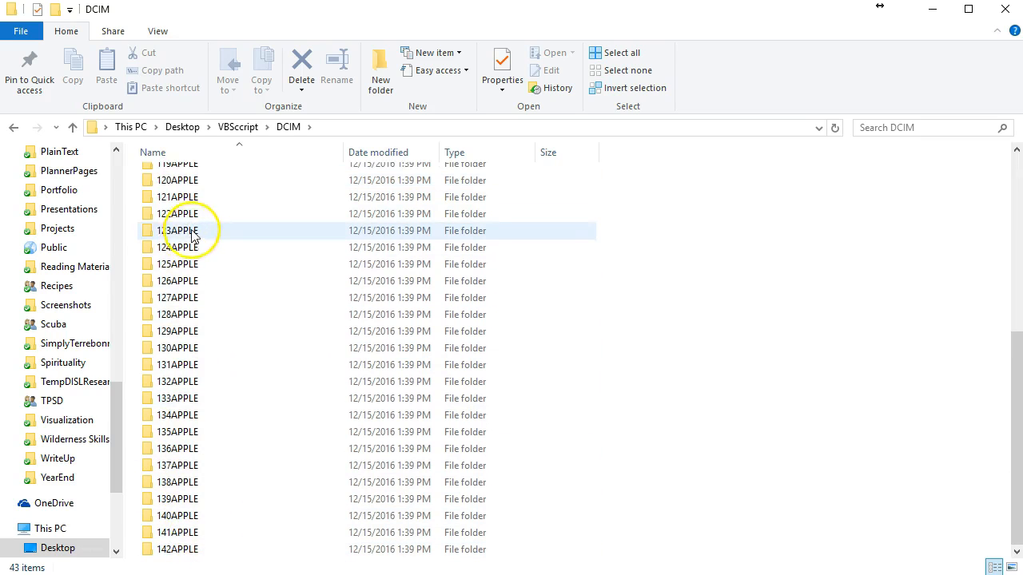
scroll(up, 3)
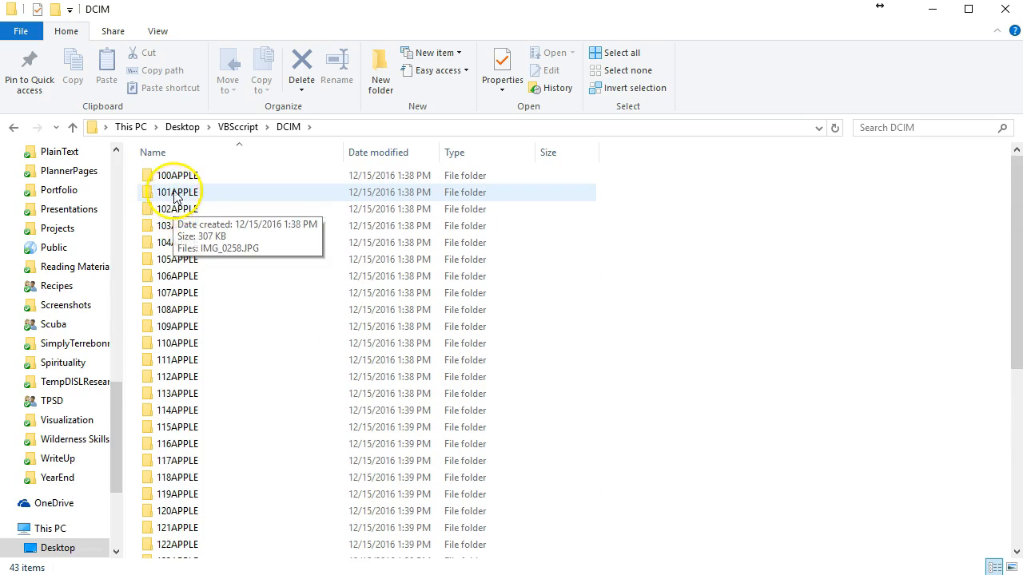
double_click(176, 175)
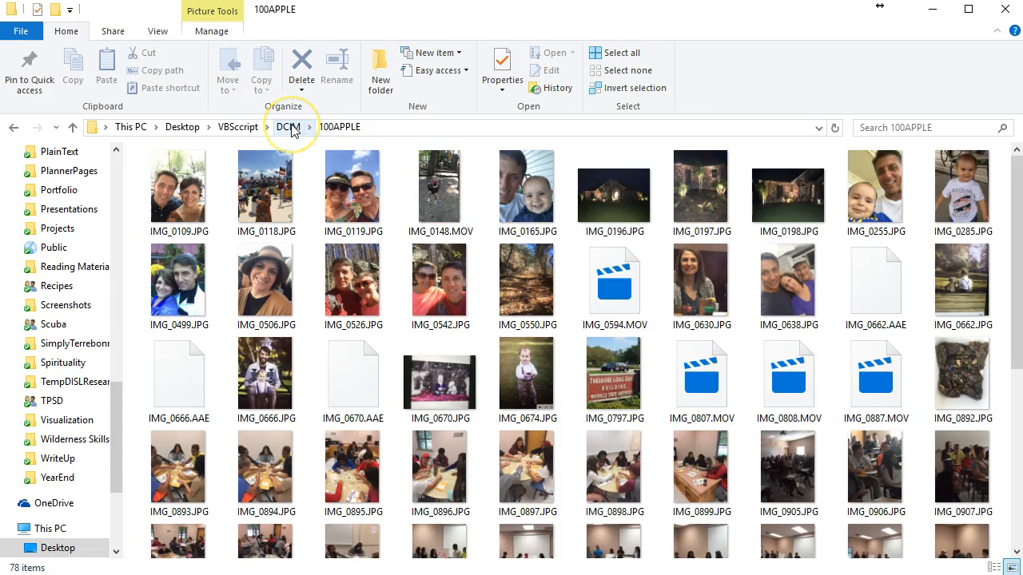
click(310, 128)
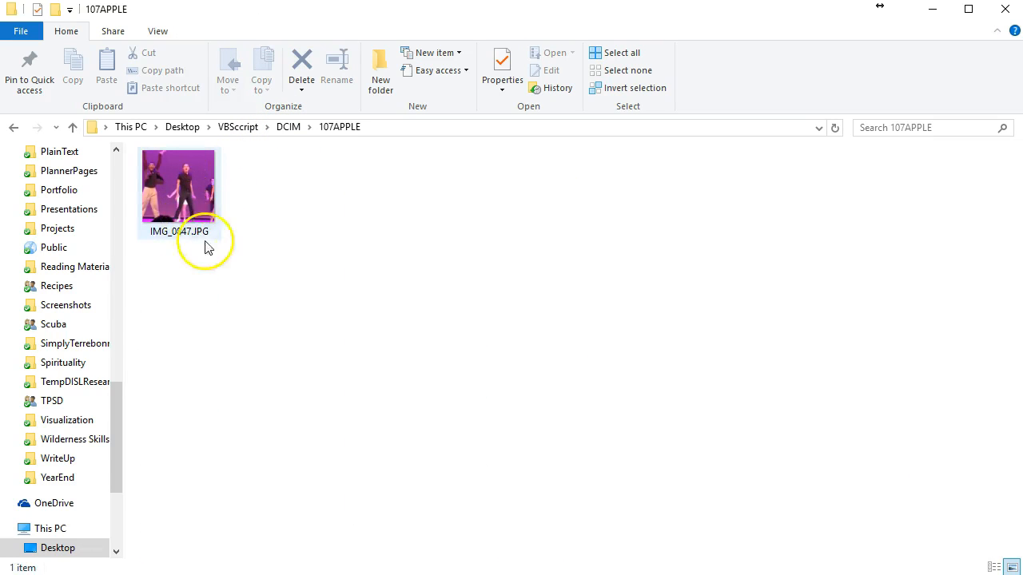
click(237, 126)
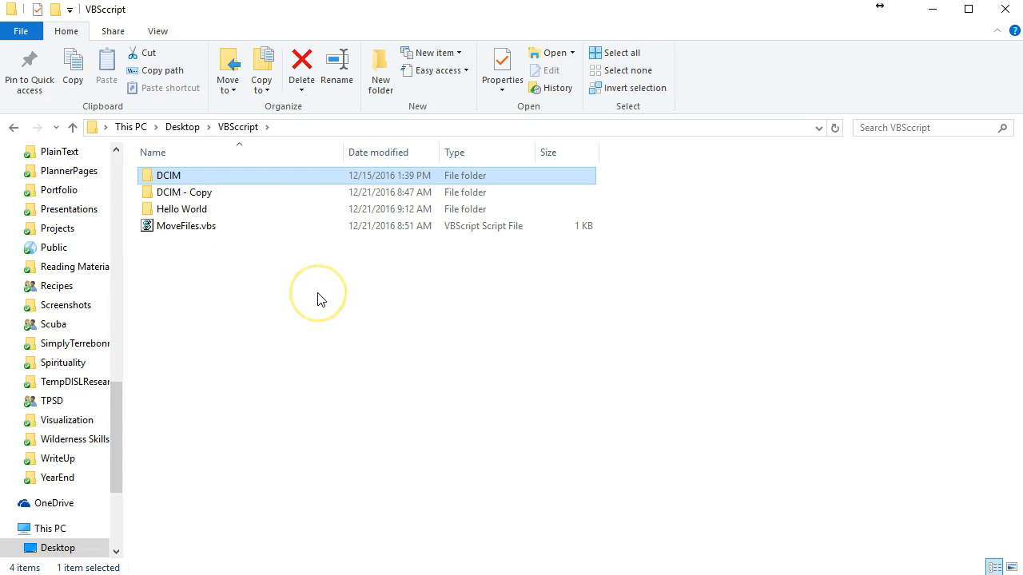
mouse_move(320, 299)
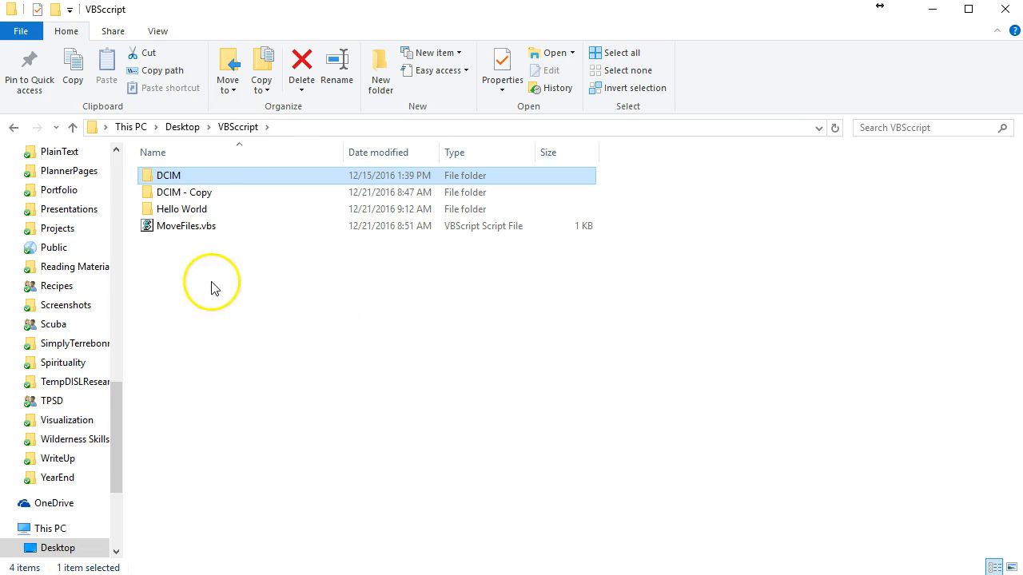
mouse_move(160, 179)
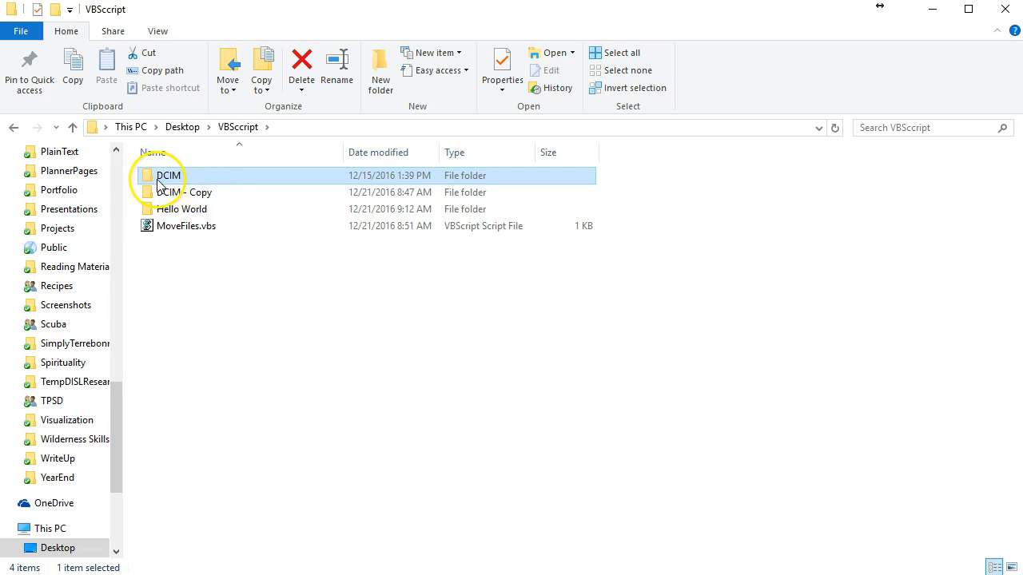
mouse_move(184, 192)
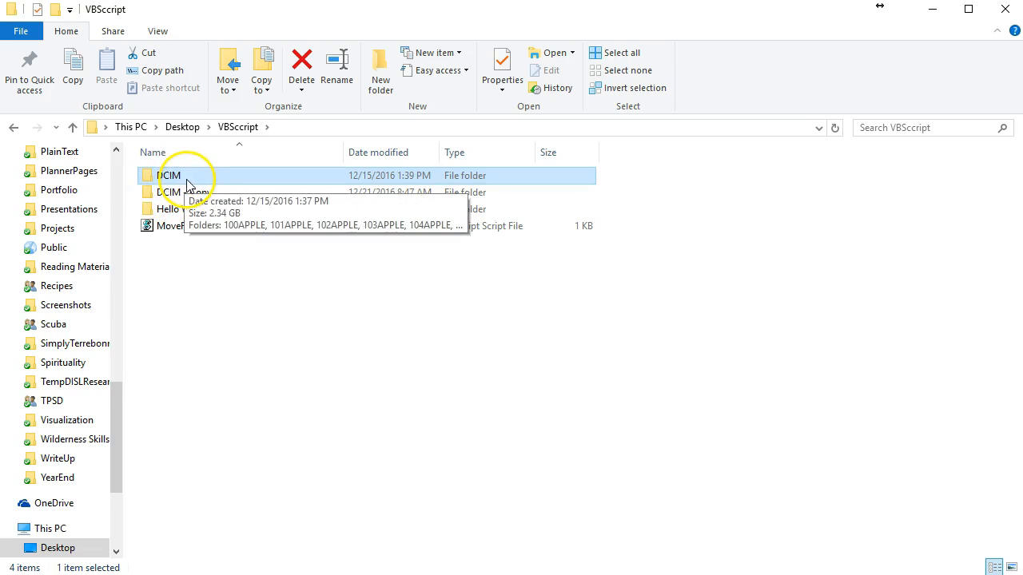
- Create a new empty folder named ALL in the VBScript folder
right_click(168, 174)
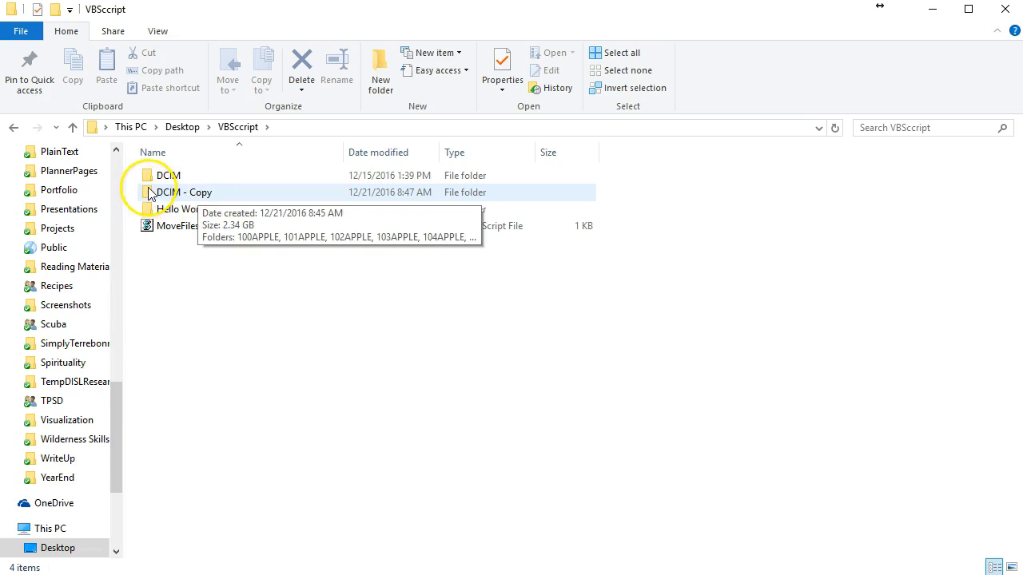
mouse_move(176, 199)
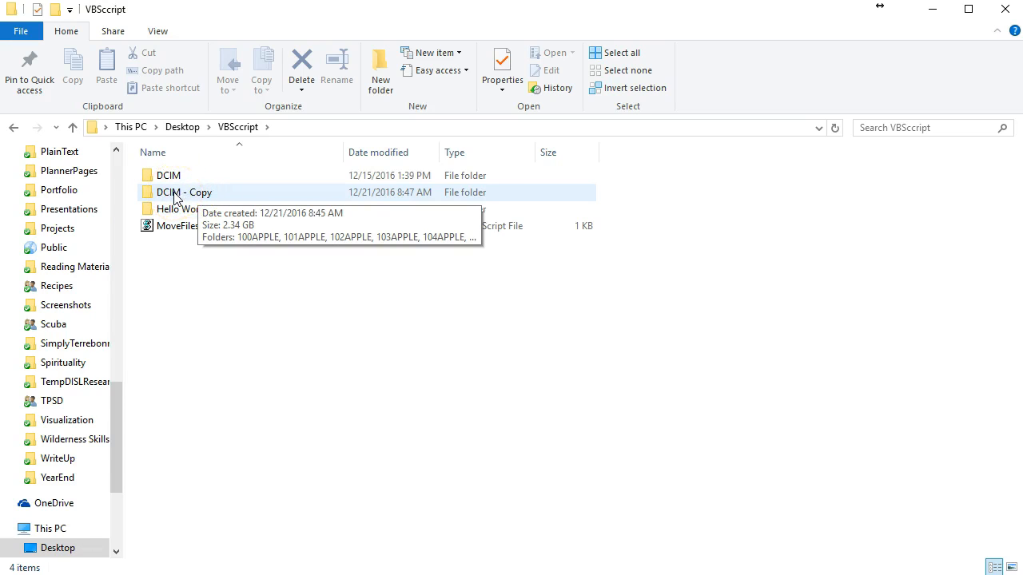
mouse_move(198, 199)
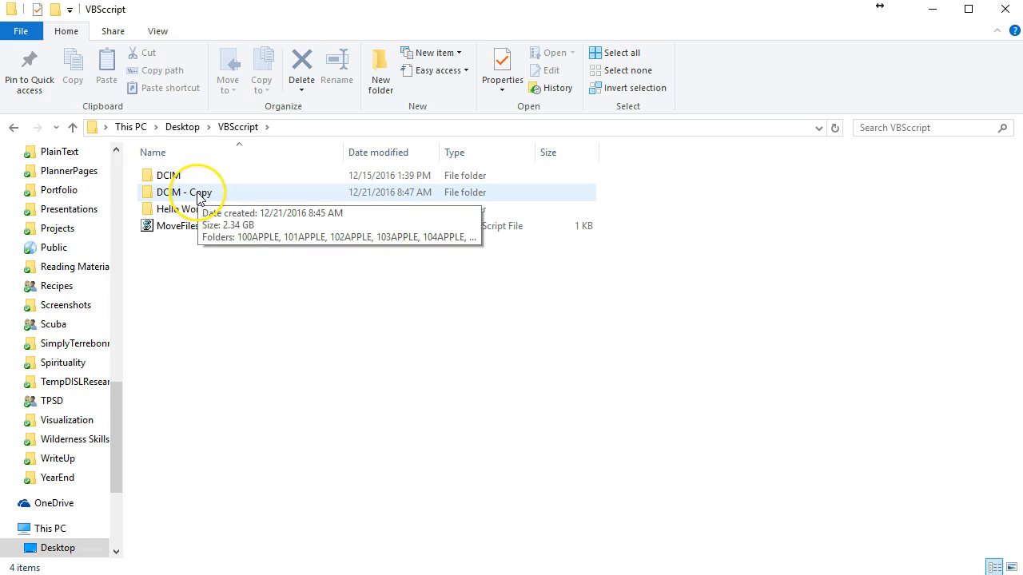
click(167, 174)
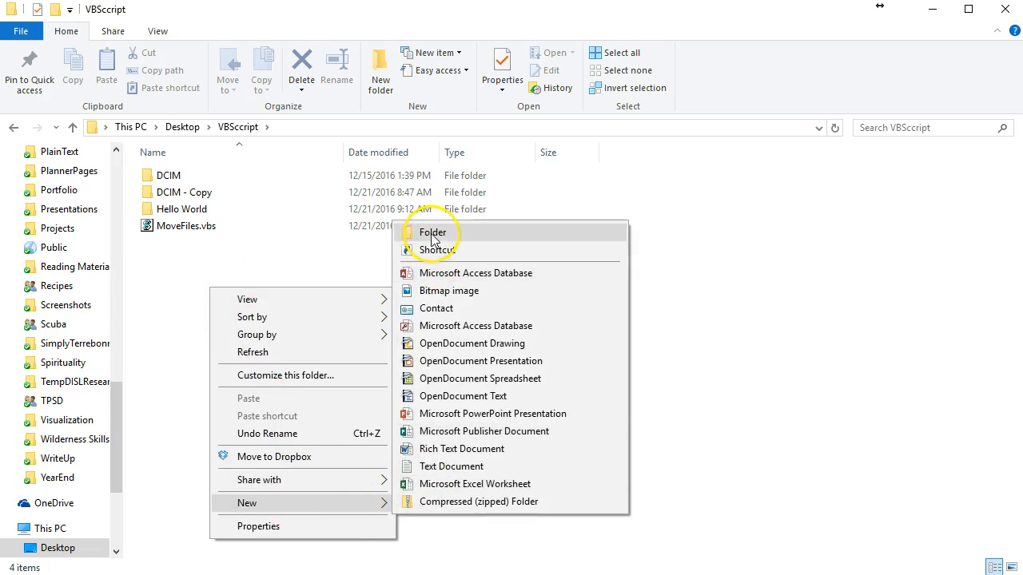
click(433, 232)
text(ALL)
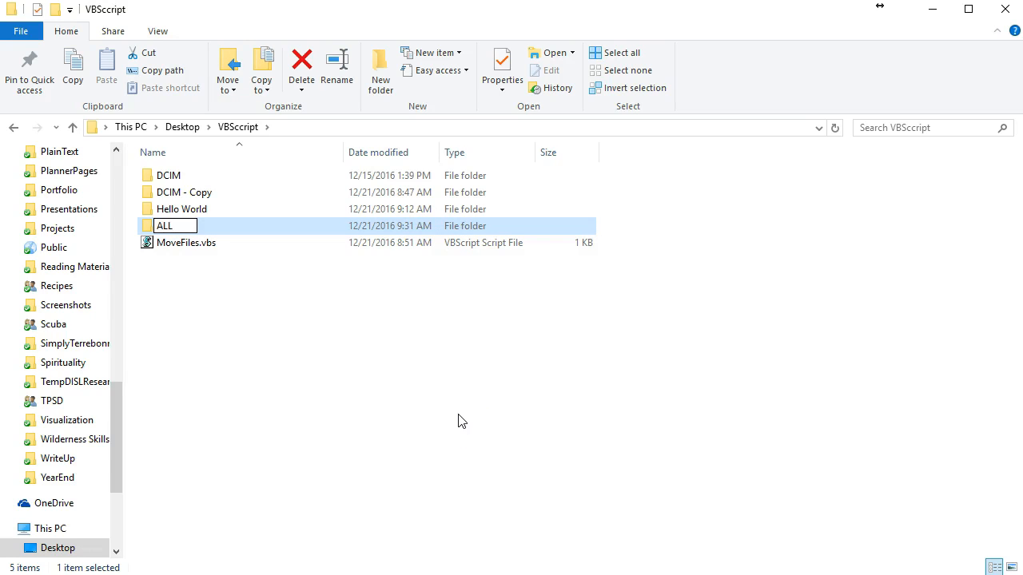
mouse_move(361, 370)
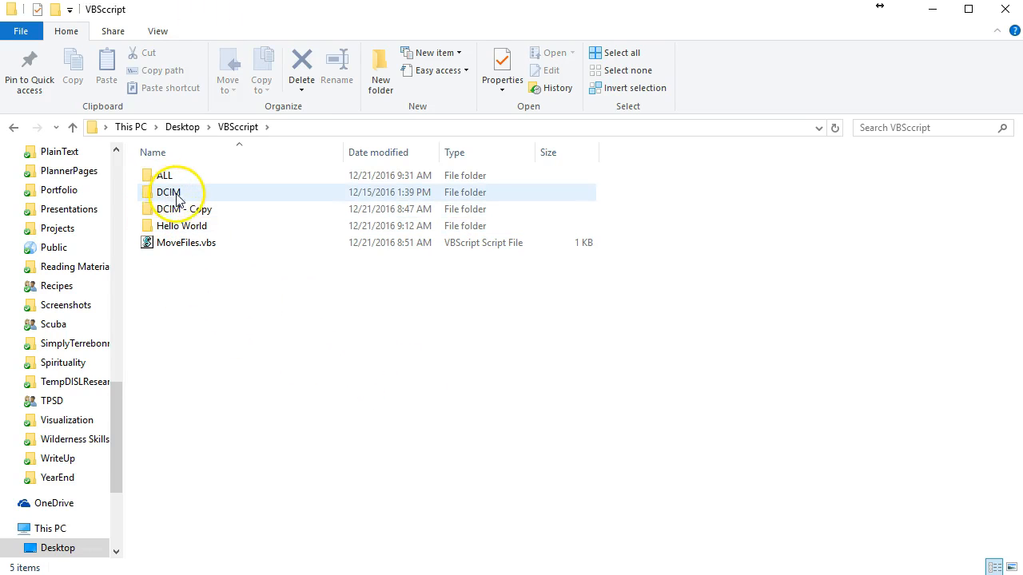
click(167, 192)
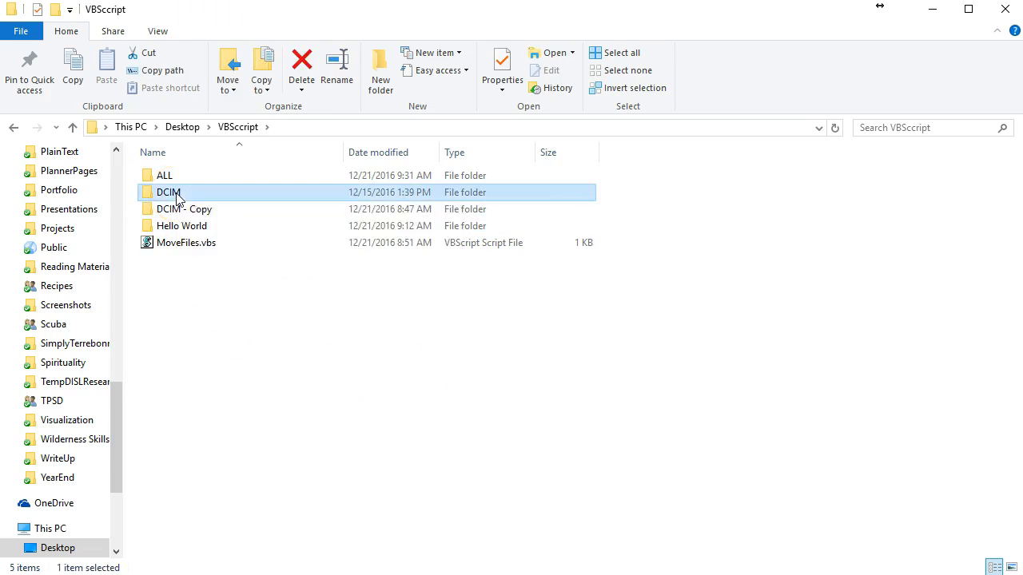
double_click(170, 191)
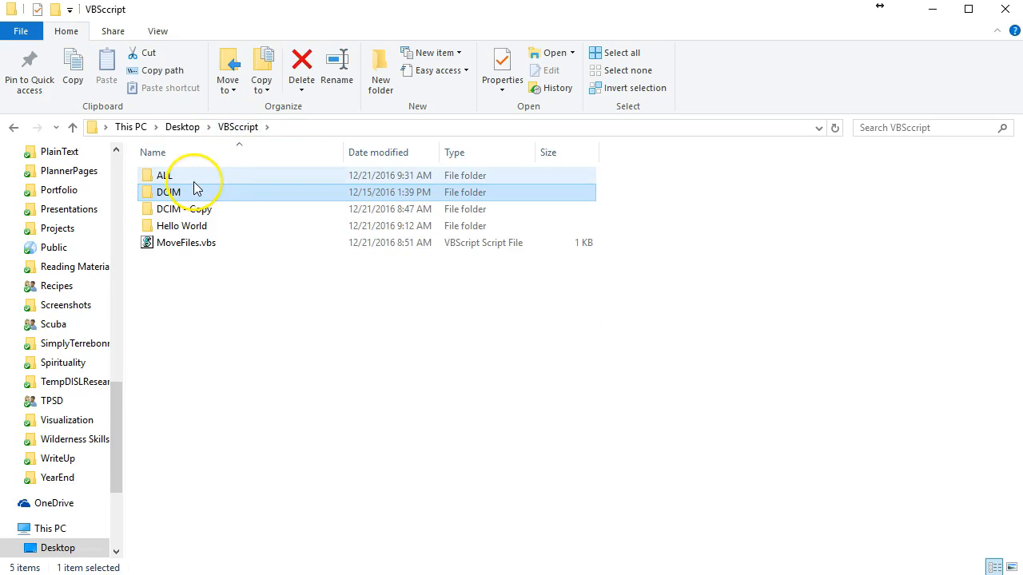
double_click(165, 174)
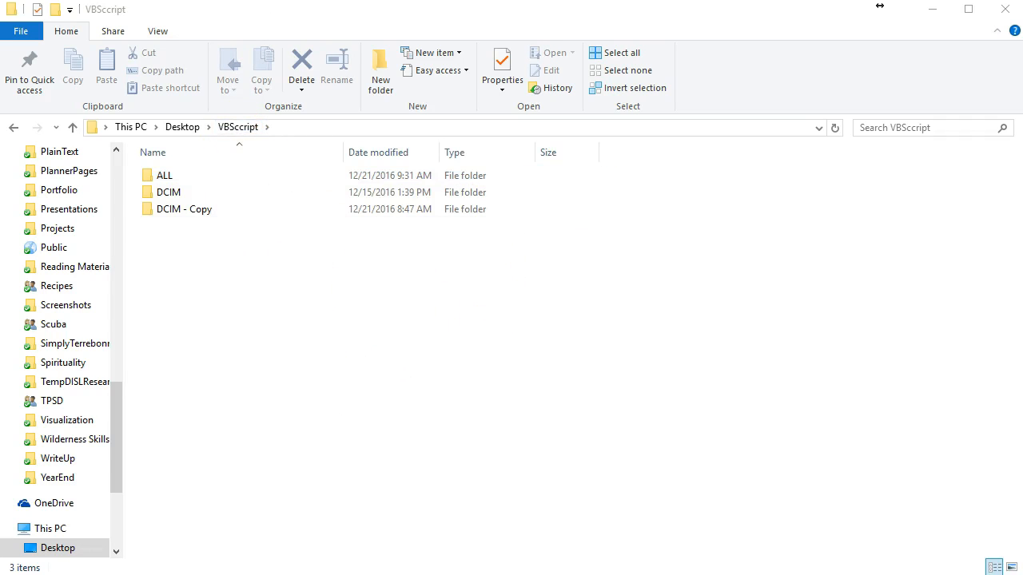
- Check that the VBScript folder holds ALL, DCIM and the DCIM - Copy backup
click(170, 192)
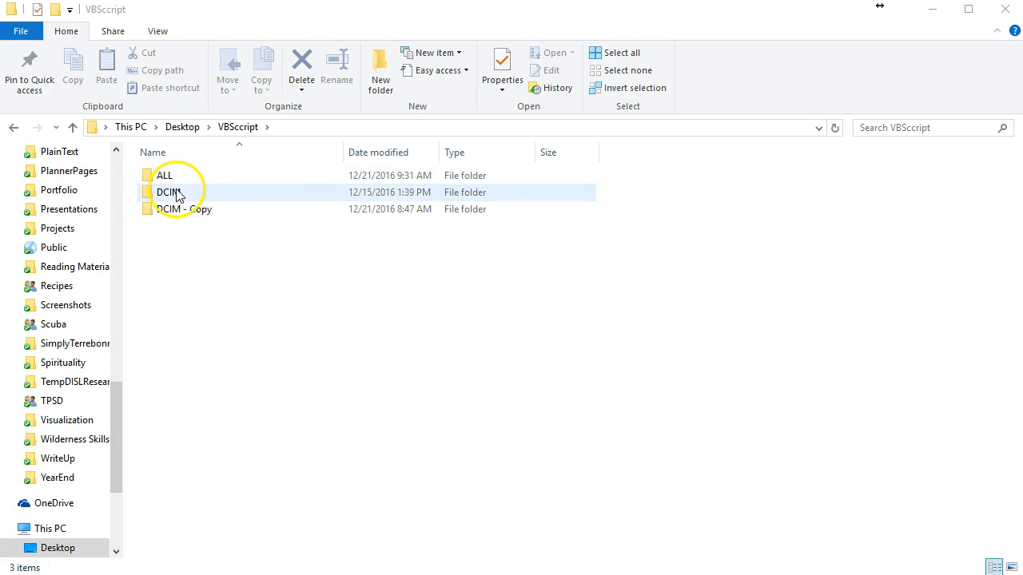
double_click(169, 192)
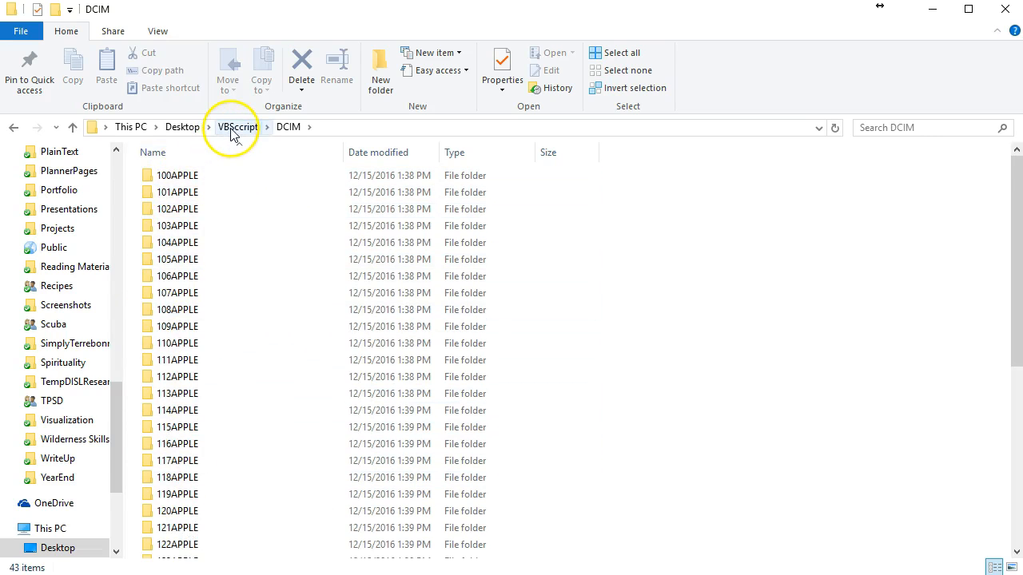
click(237, 126)
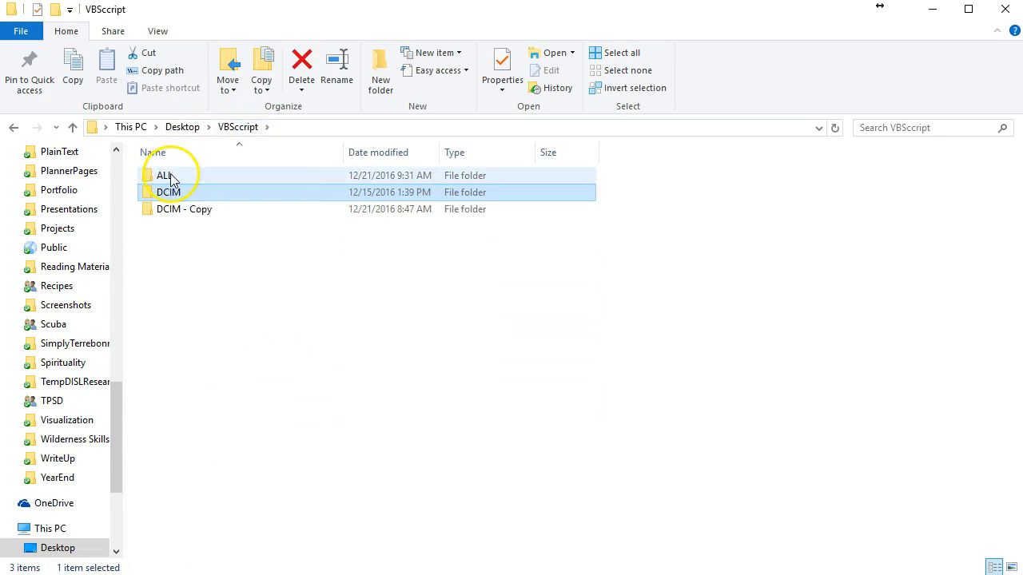
click(163, 174)
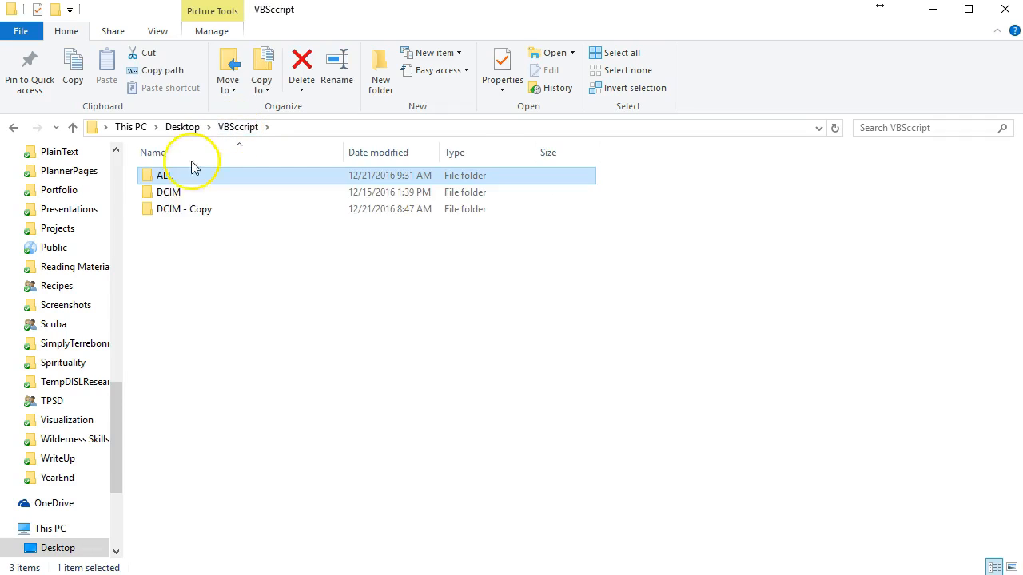
mouse_move(198, 214)
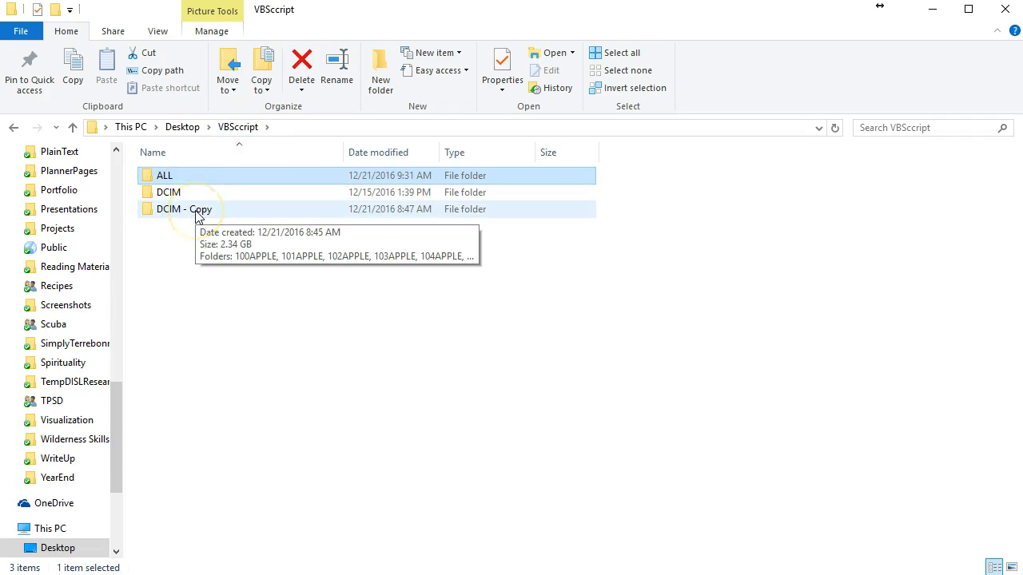
double_click(184, 208)
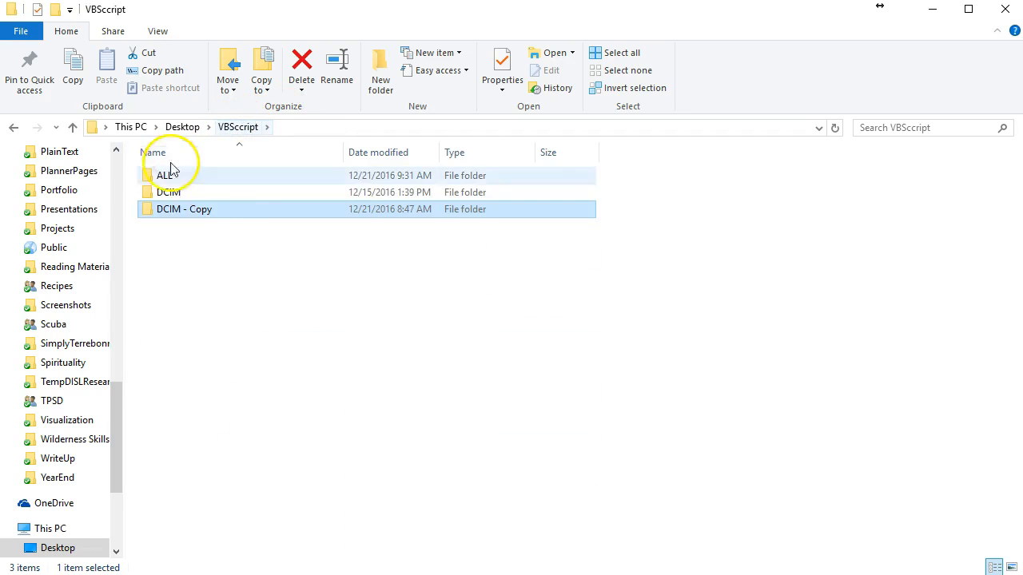
mouse_move(232, 311)
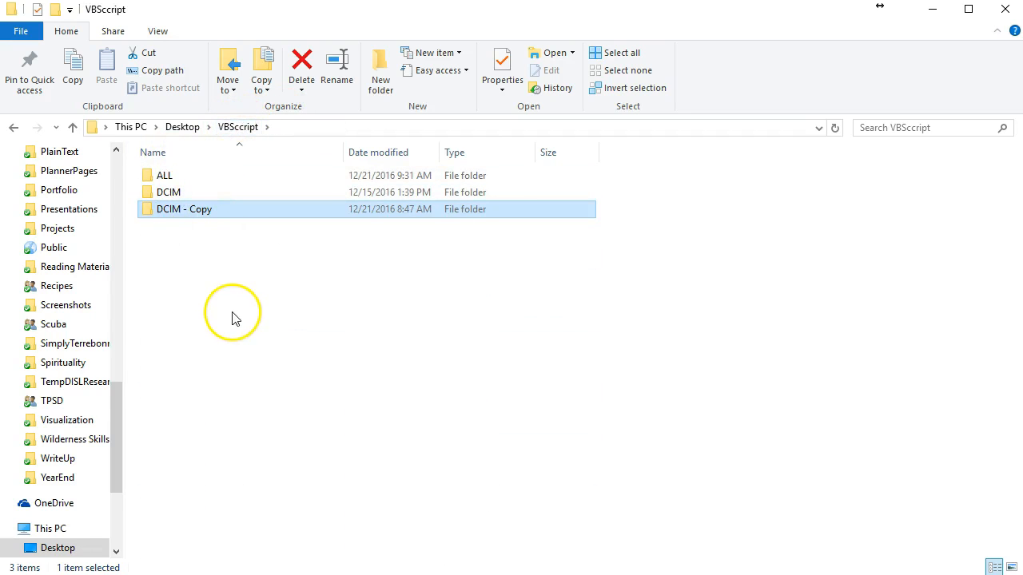
mouse_move(224, 294)
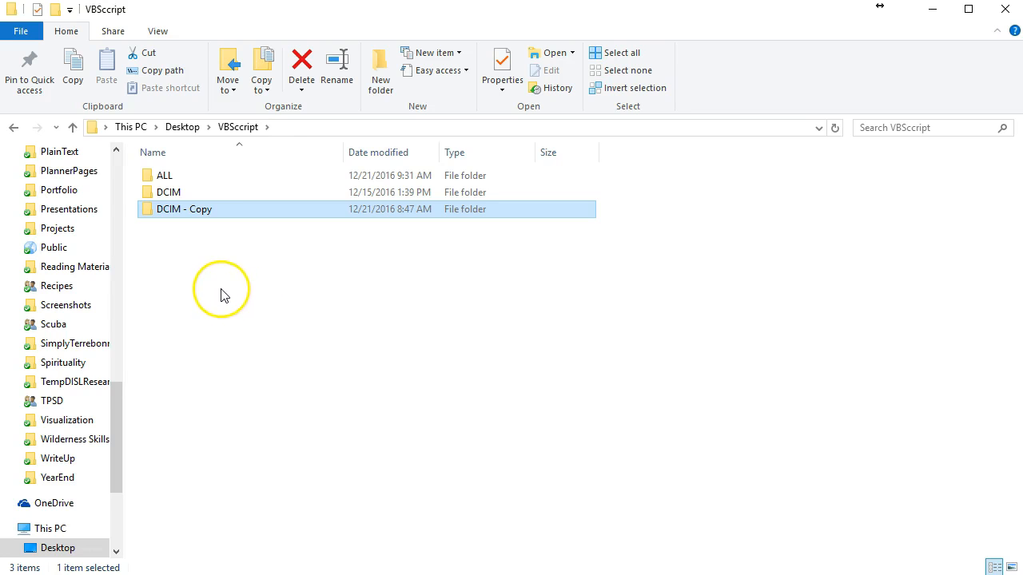
- Create a new text document renamed MoveFiles.vbs, confirming the .vbs extension change
right_click(224, 291)
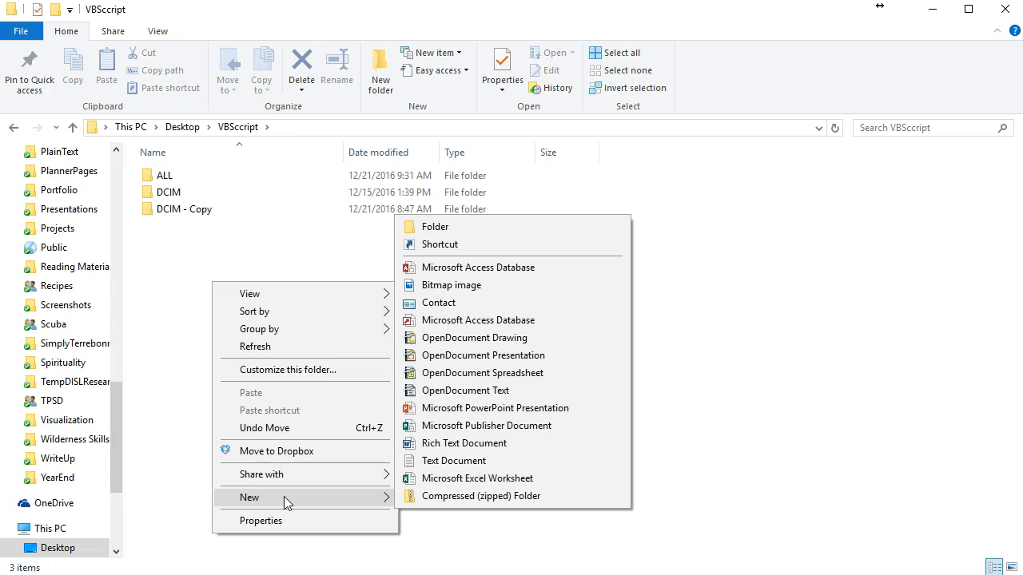
click(454, 460)
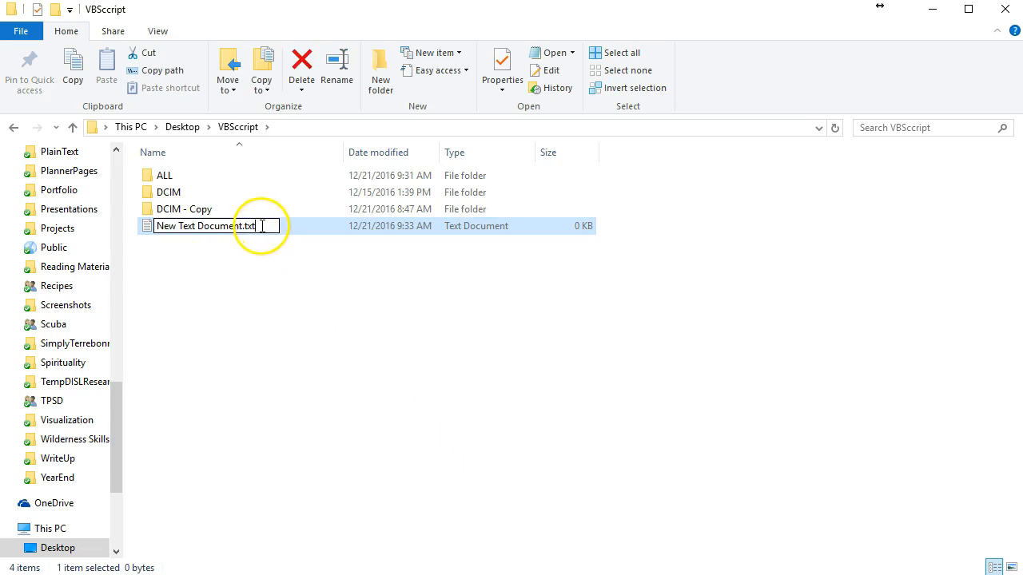
text(MoveFiles.vbs)
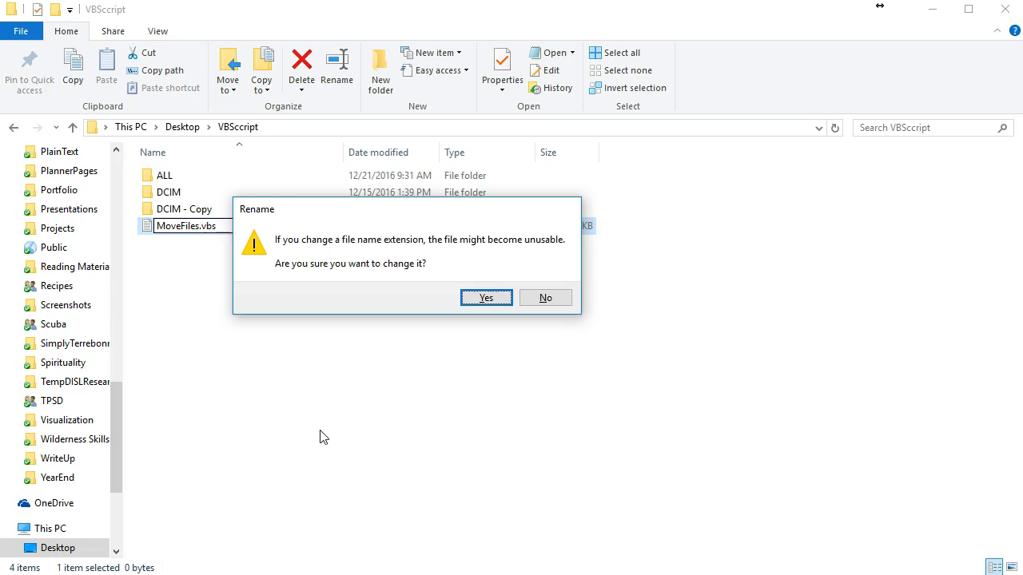
mouse_move(313, 275)
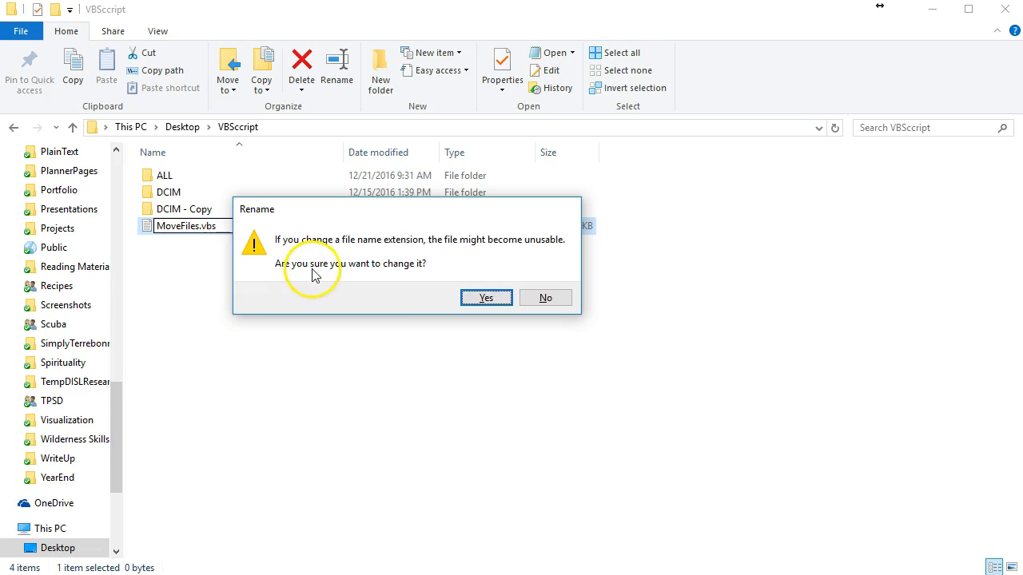
click(486, 297)
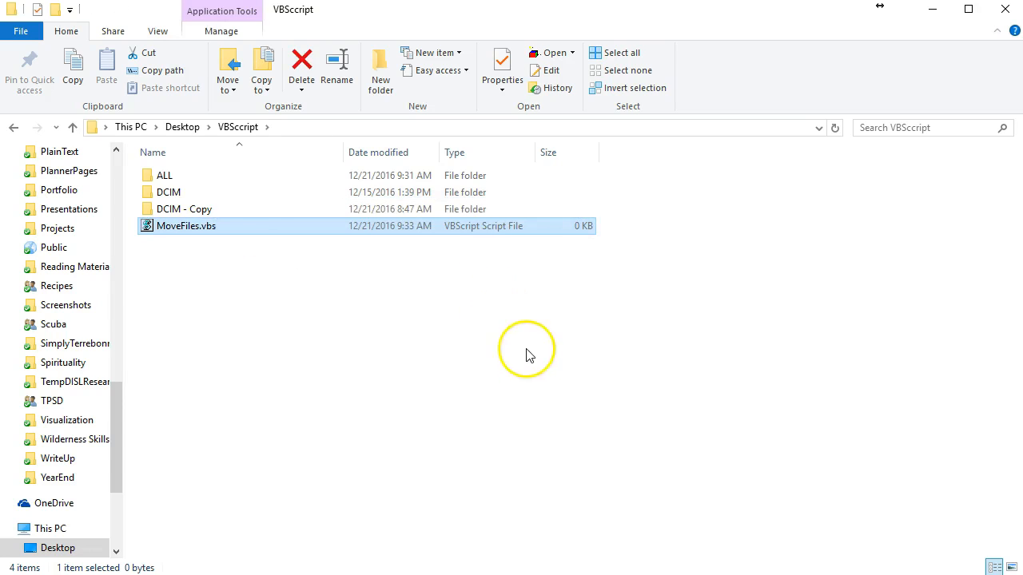
right_click(185, 225)
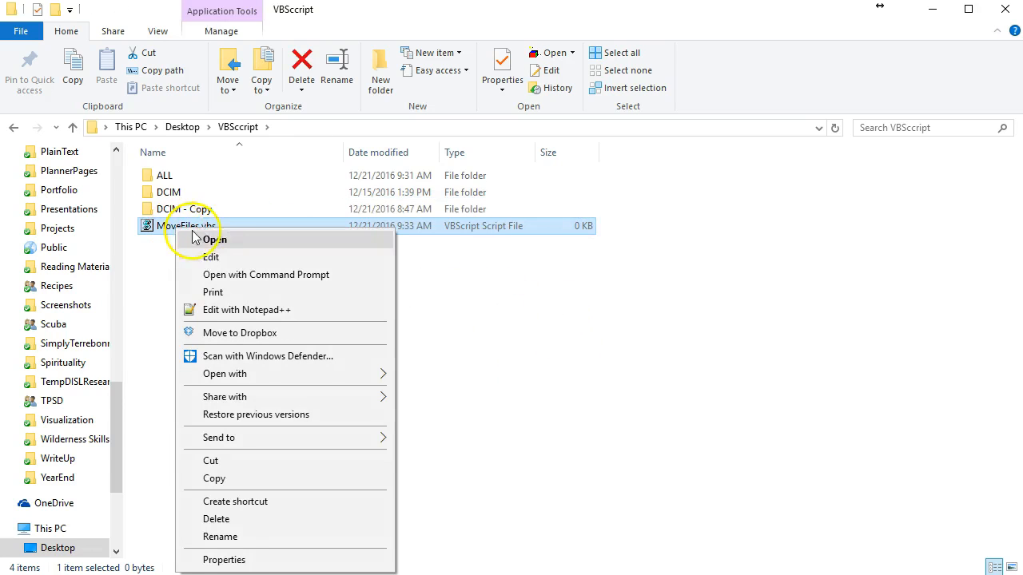
mouse_move(230, 258)
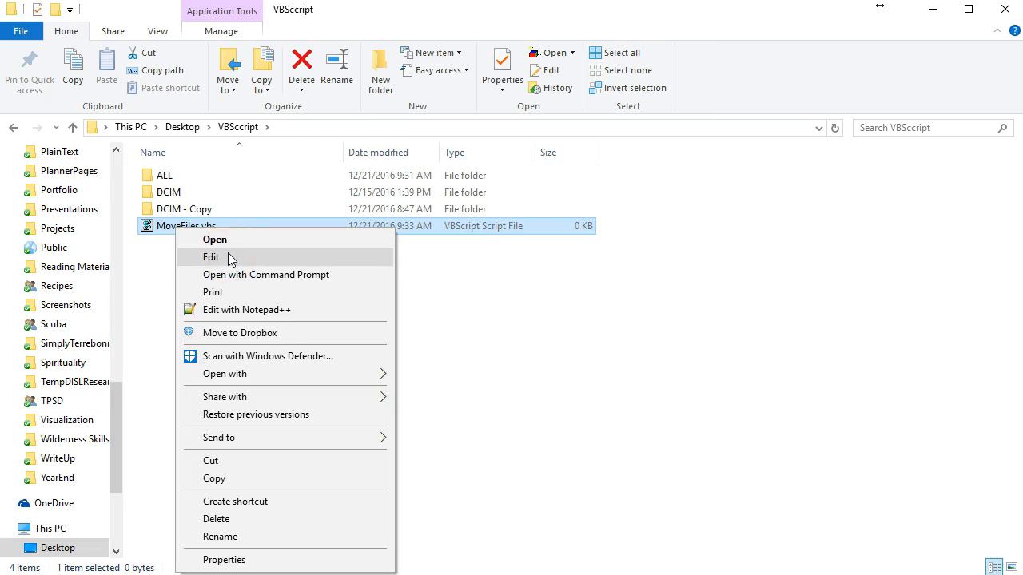
- Open MoveFiles.vbs for editing in Notepad via the Edit context action
click(211, 256)
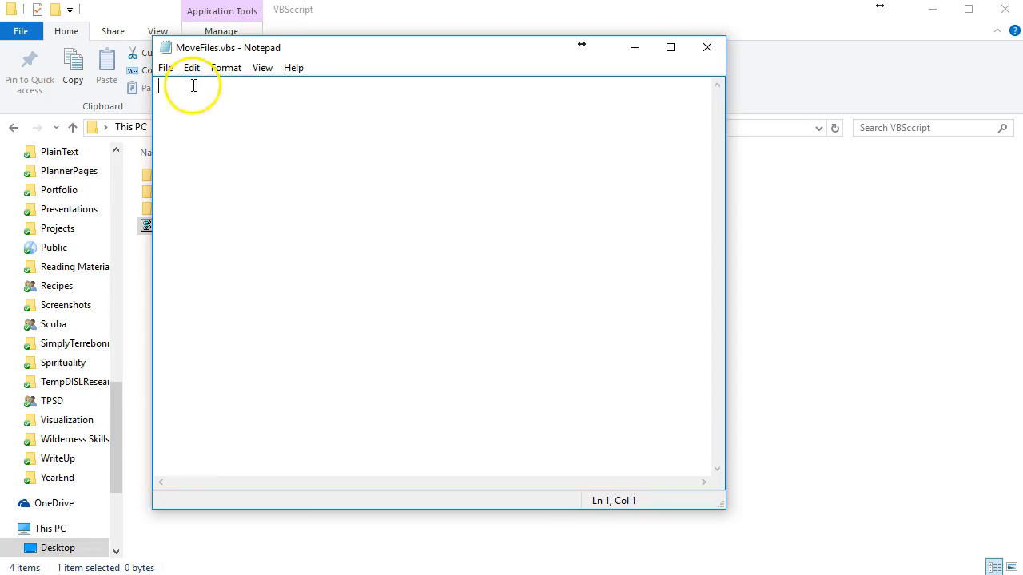
mouse_move(403, 56)
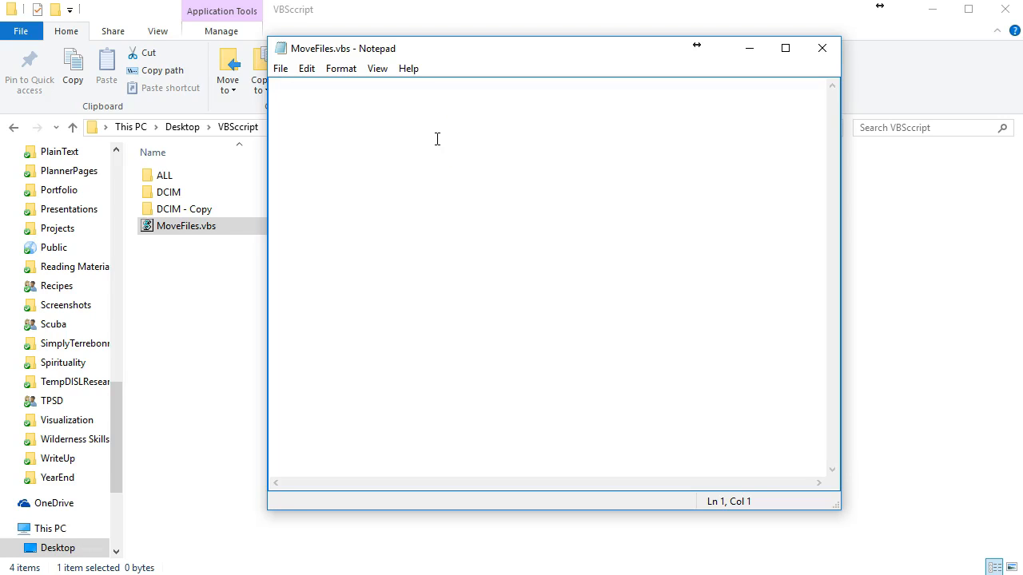
- Write folderspec = "..." using the DCIM folder path copied from the Explorer address bar
text(fo)
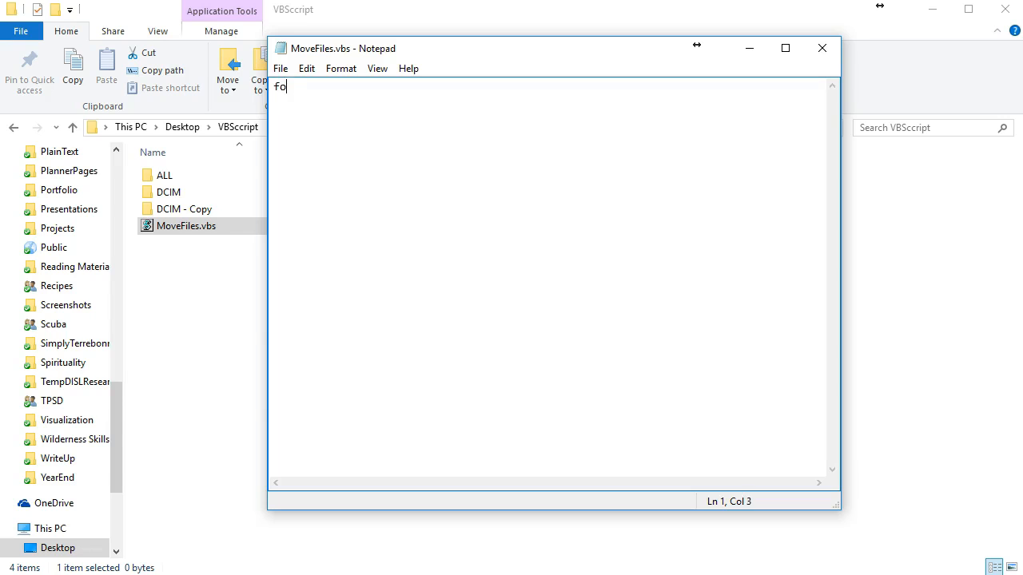
text(ldersp)
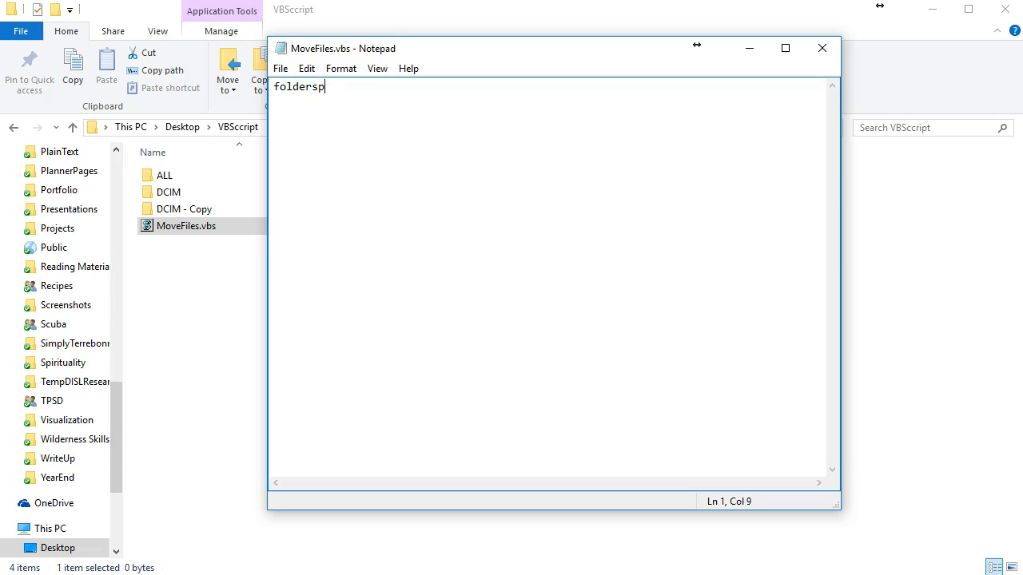
text(ec =)
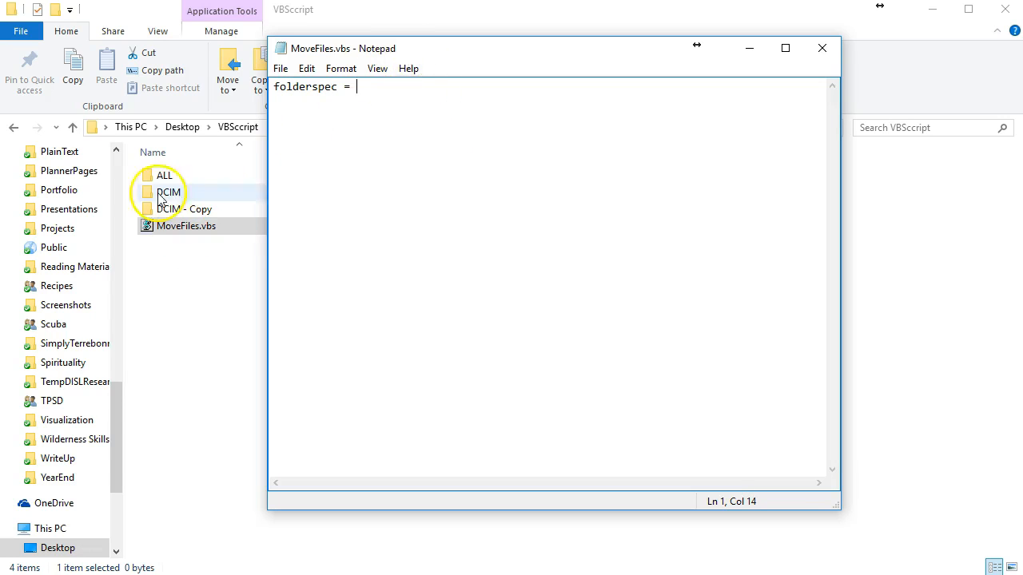
double_click(168, 192)
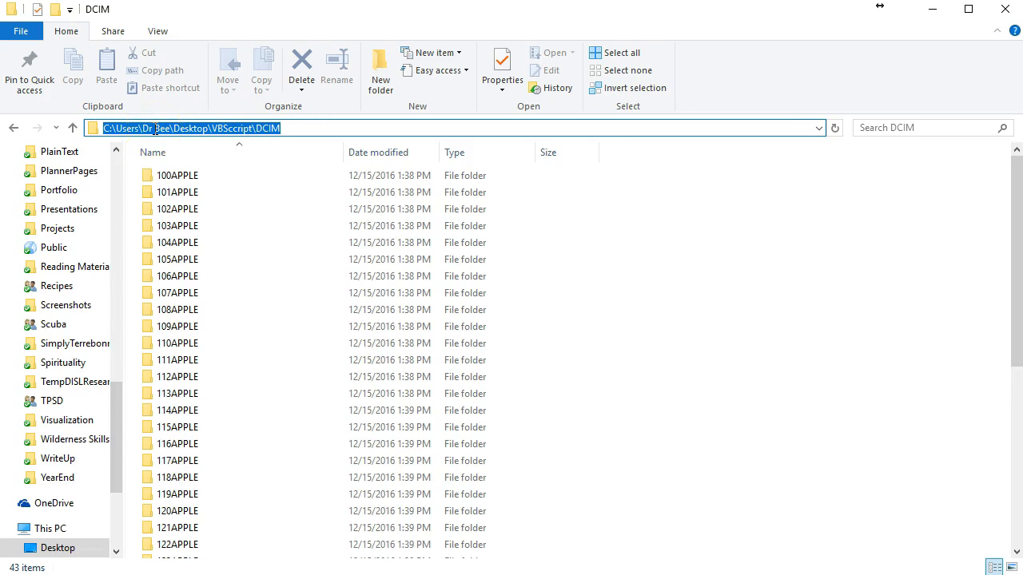
right_click(156, 128)
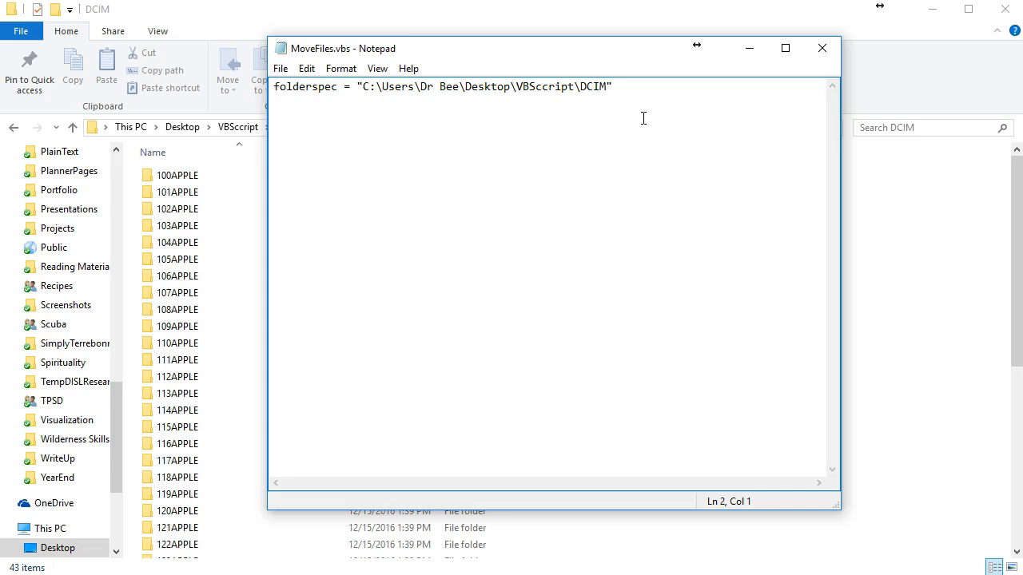
- Add the line Set fs = CreateObject("Scripting.FilesystemObject")
text(Set fs)
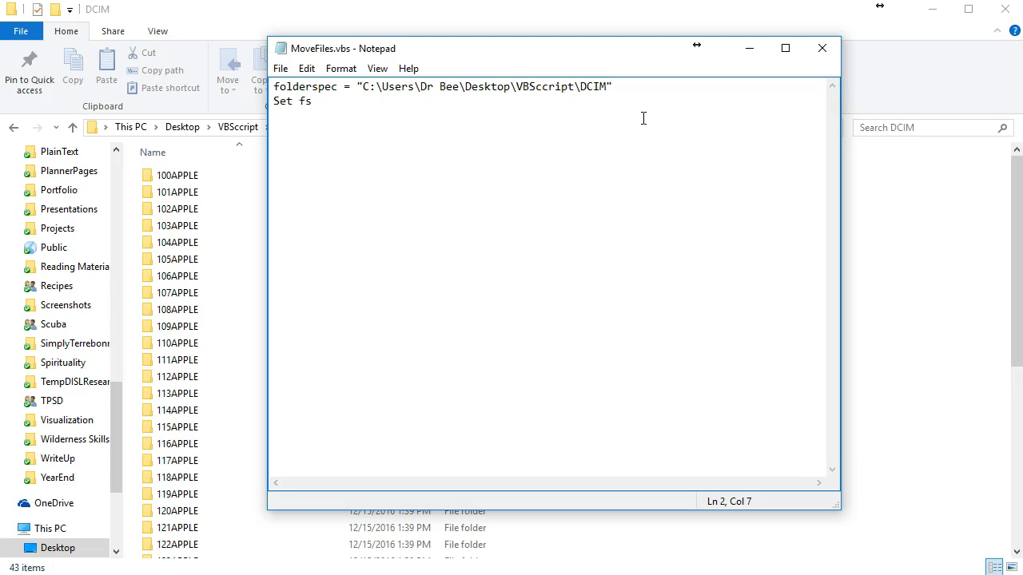
text(= CreateObject("Scripting.File)
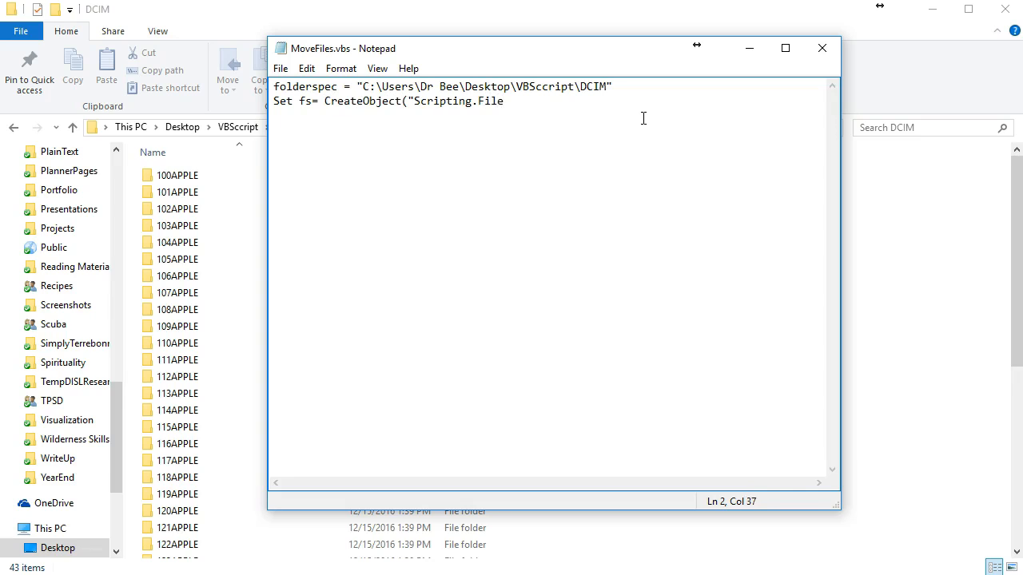
text(system)
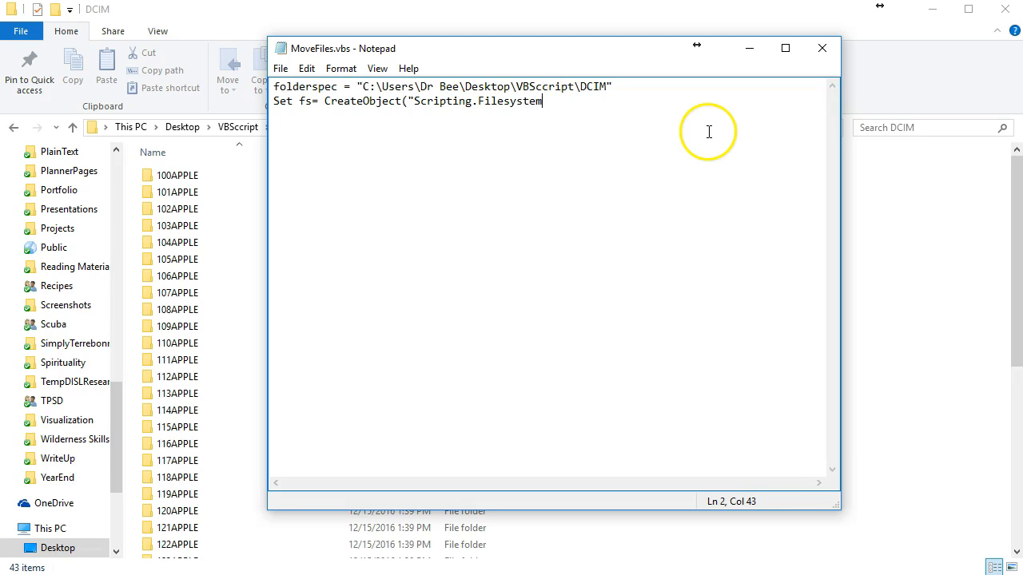
text(Object)
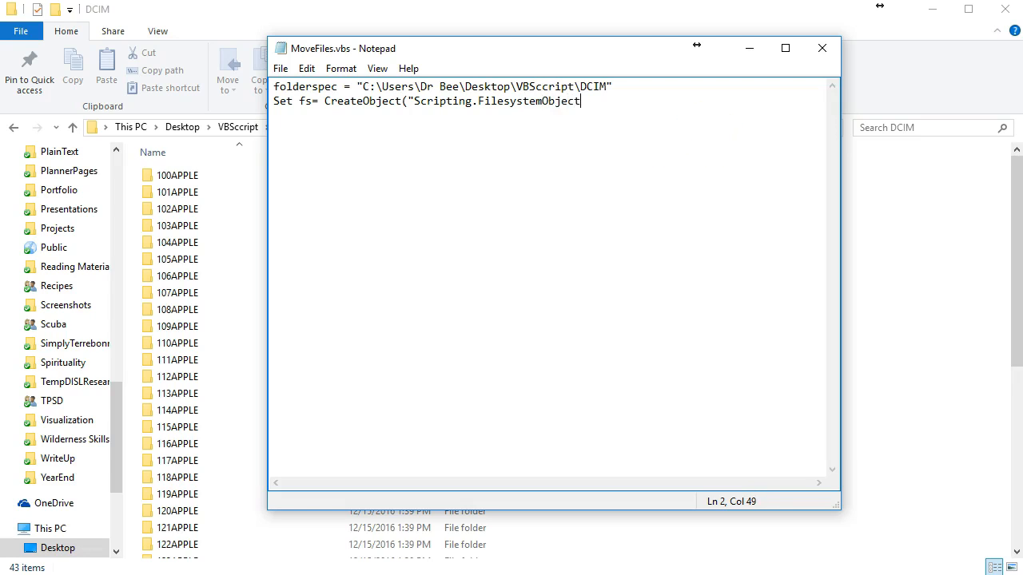
text("))
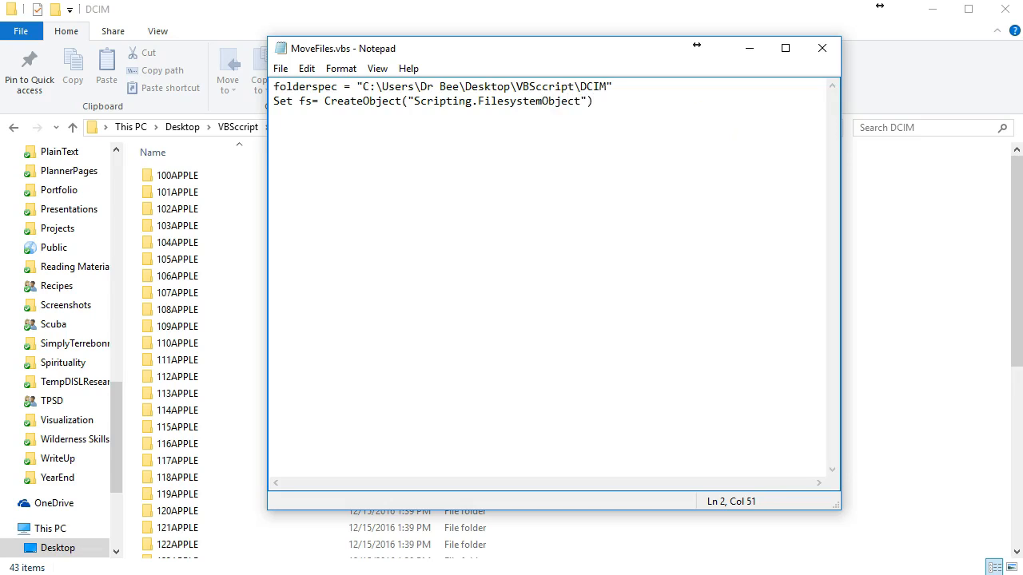
key(Return)
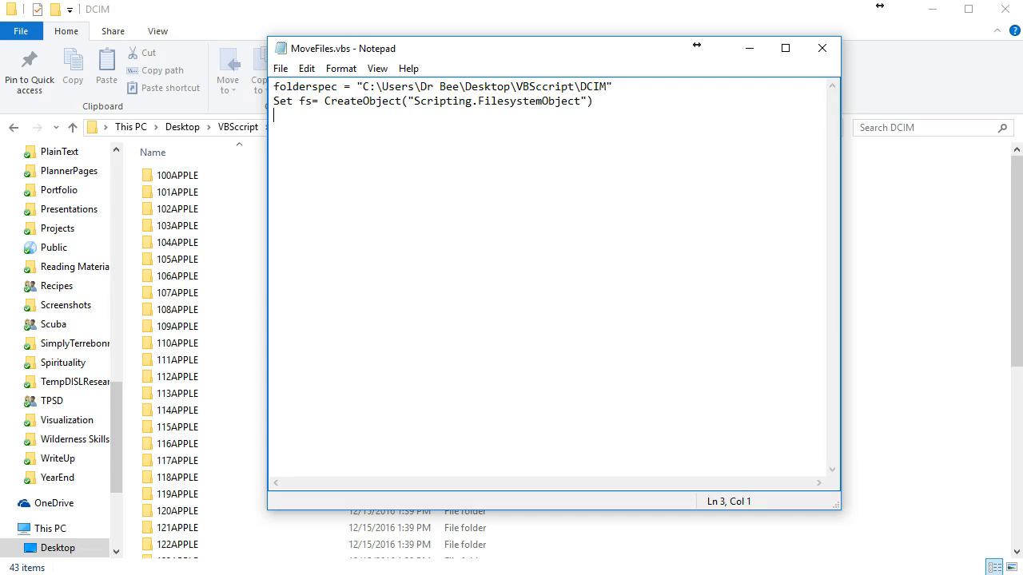
mouse_move(697, 131)
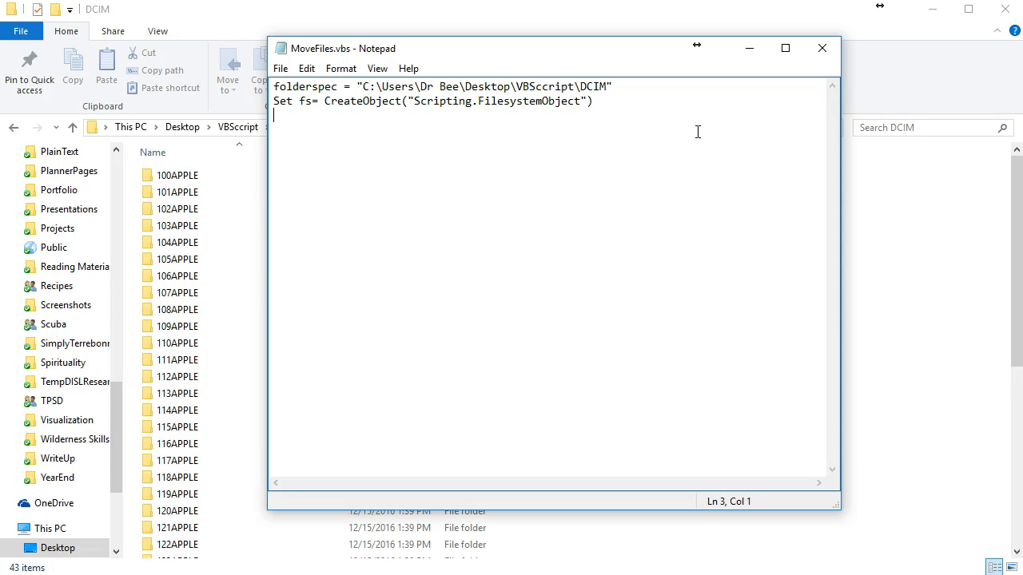
- Add the line Set f = fs.GetFolder(folderspec)
text(Set f = fs.GetFolder()
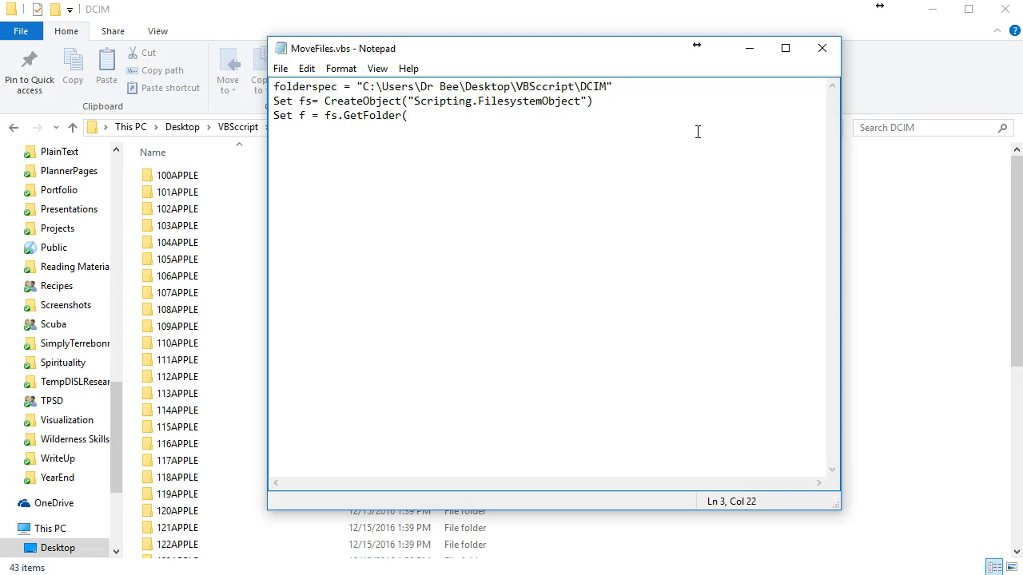
text(foldersp)
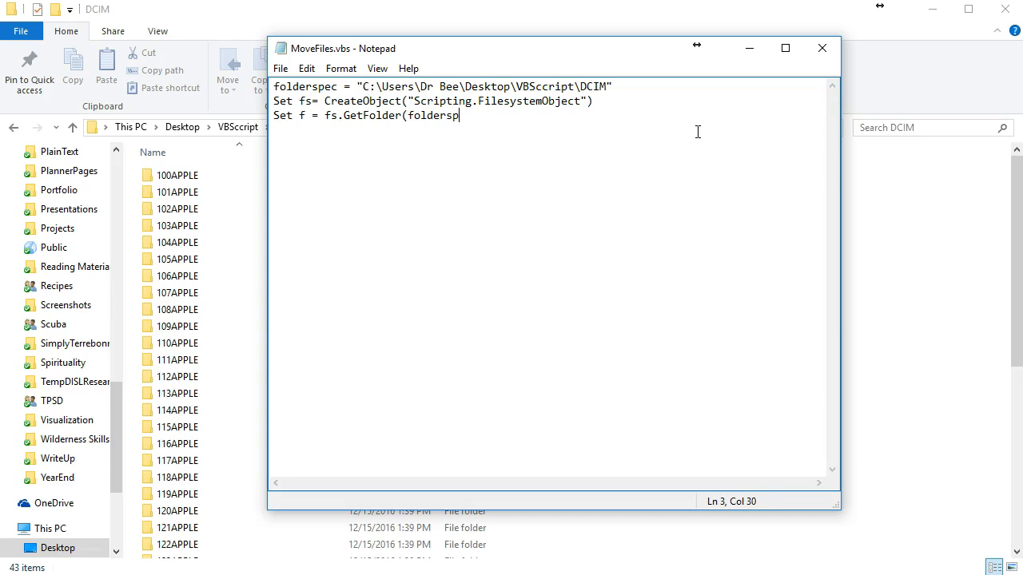
text(ec))
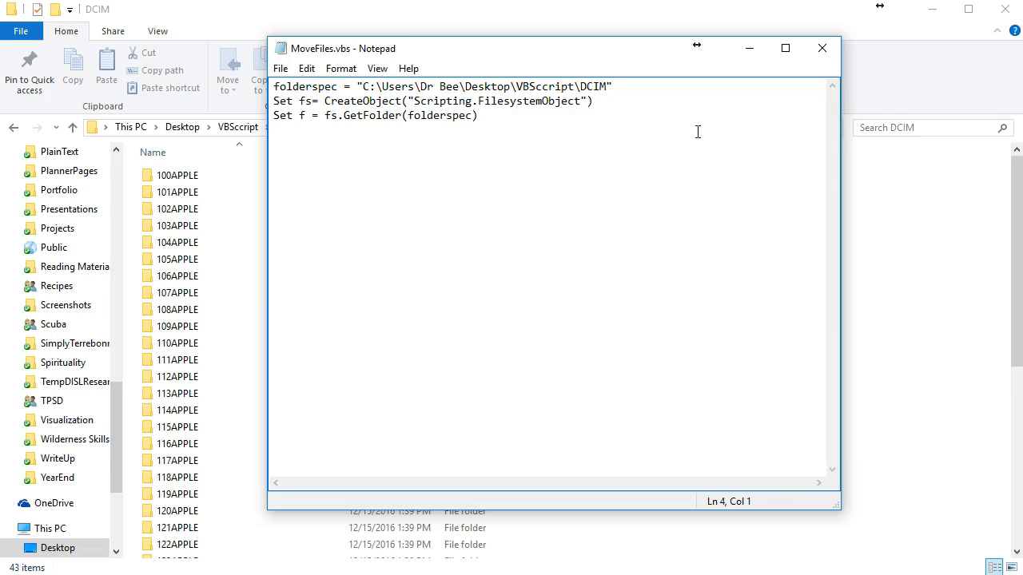
- Add the line Set fc = f.Subfolders and start a new line below it
text(Set)
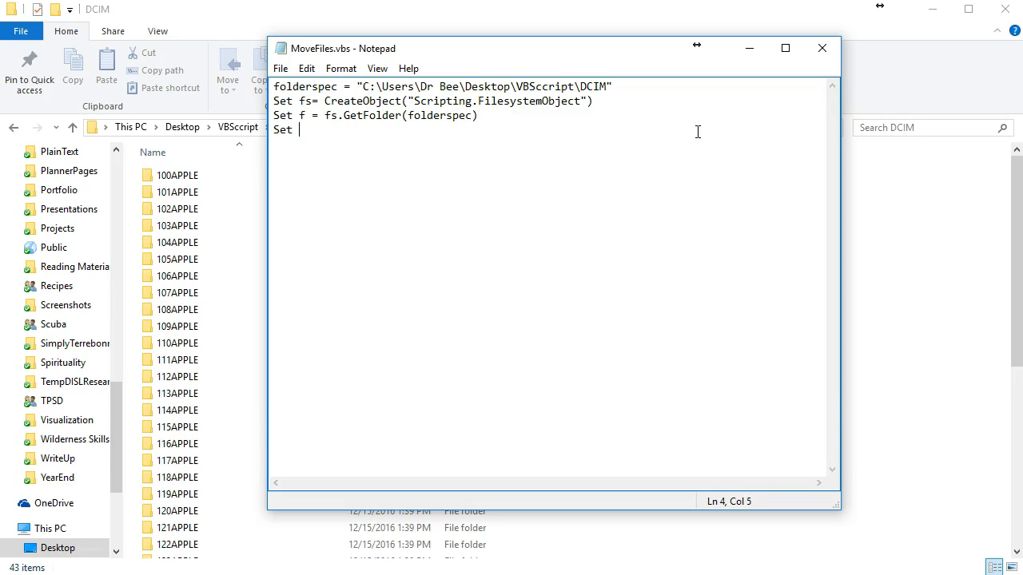
text(f)
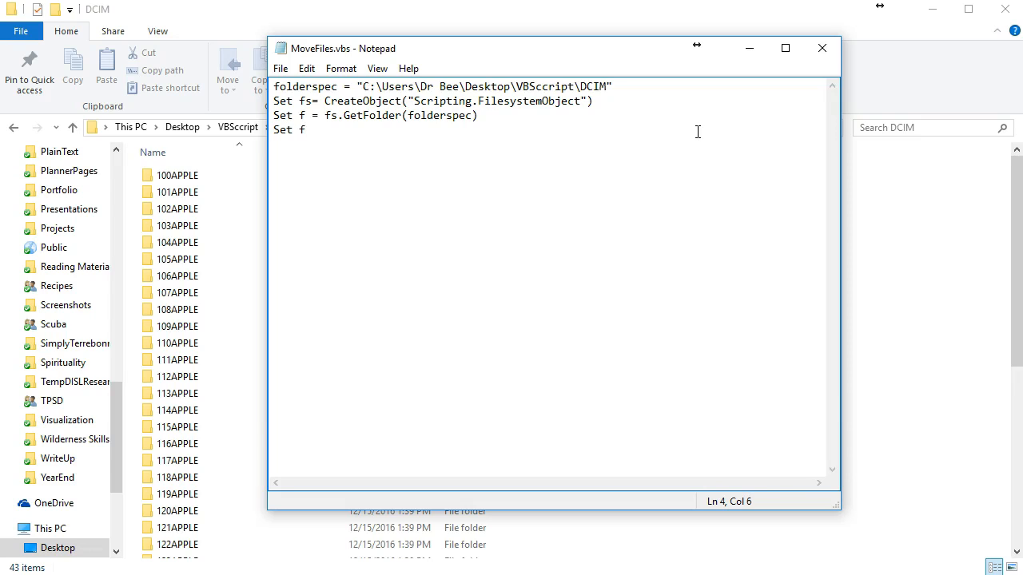
text(c =)
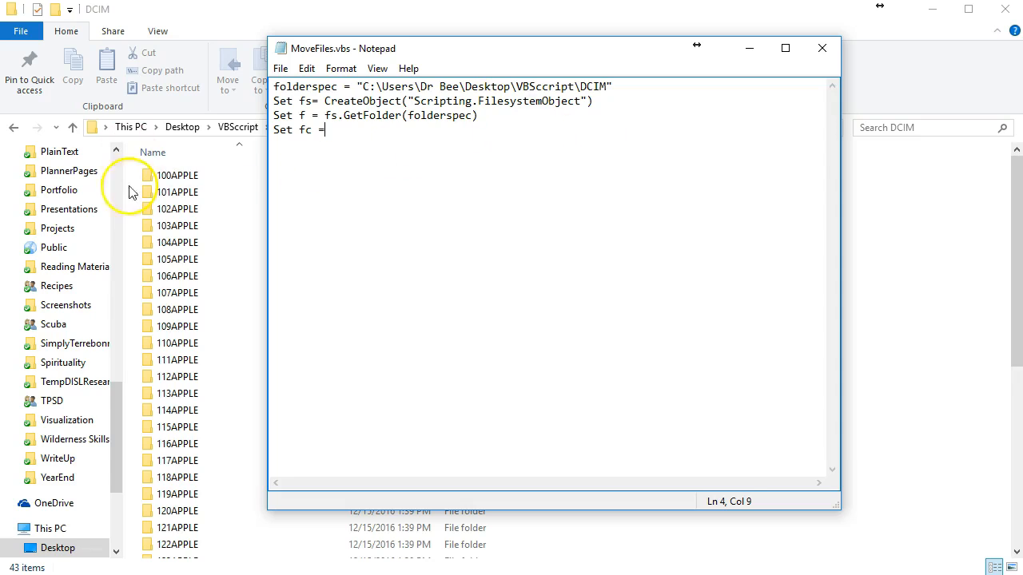
text(f)
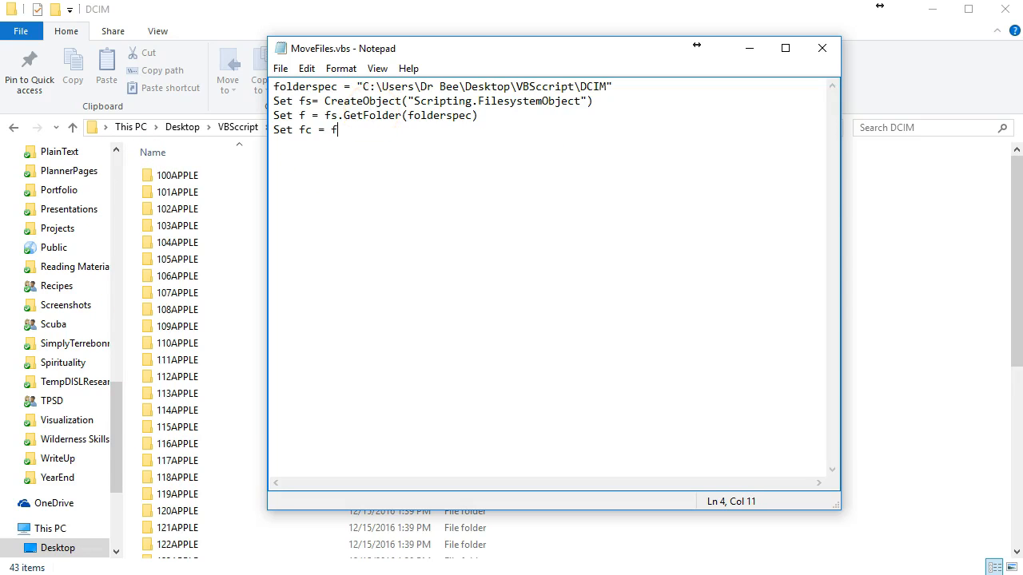
text(.Sub)
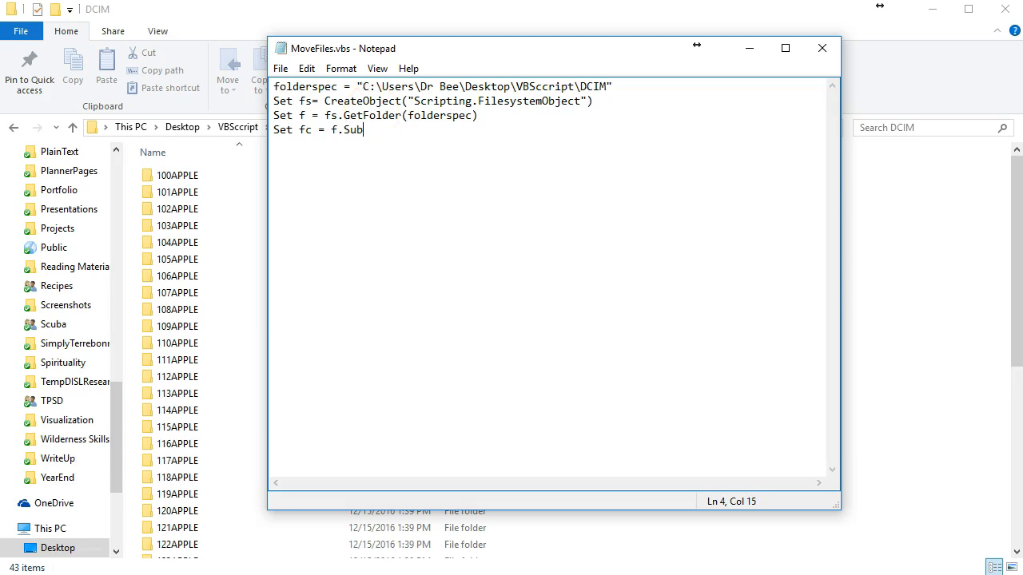
text(folders)
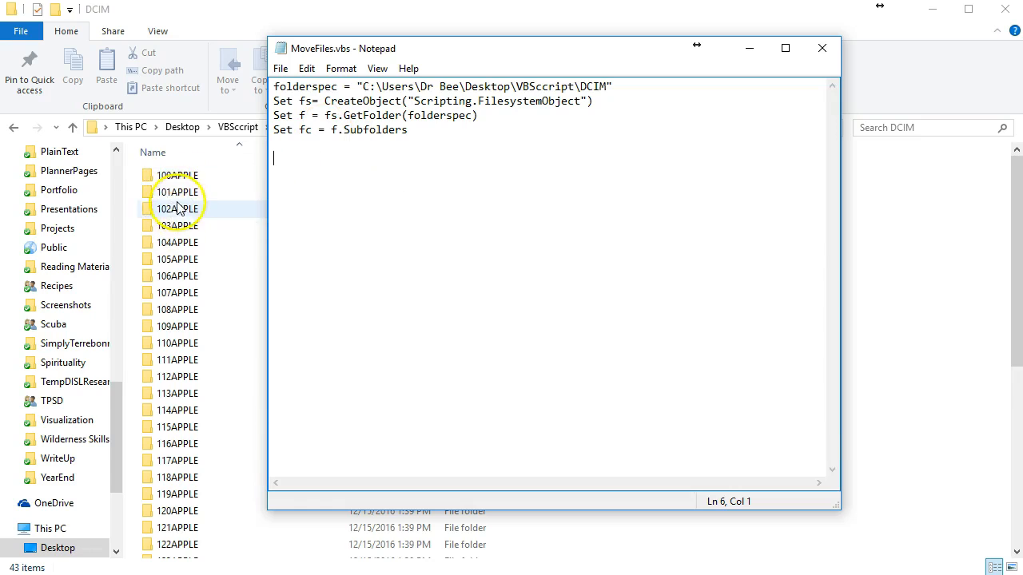
click(406, 129)
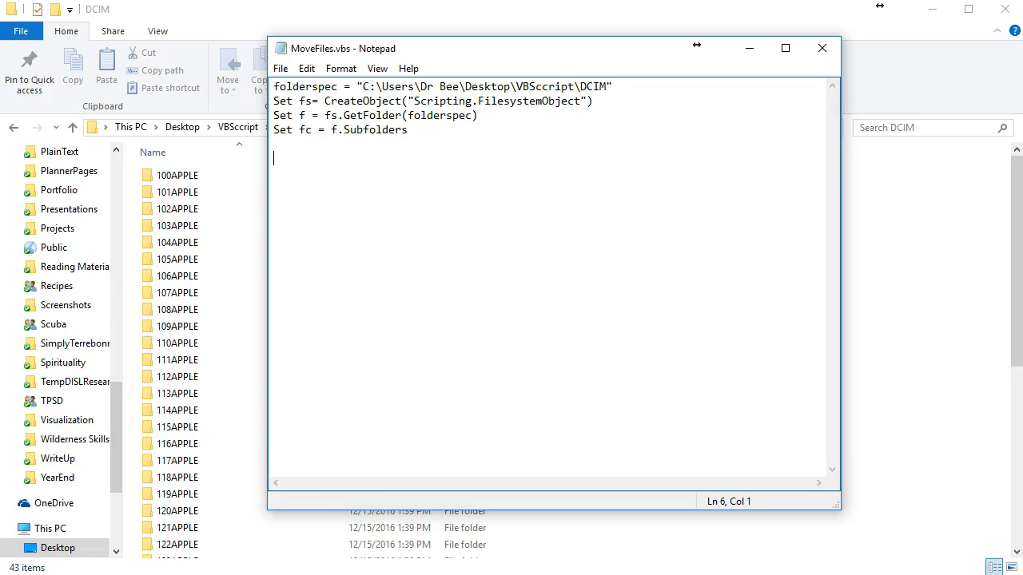
- Add a For Each f1 in fc ... Next loop over the subfolders
text(For)
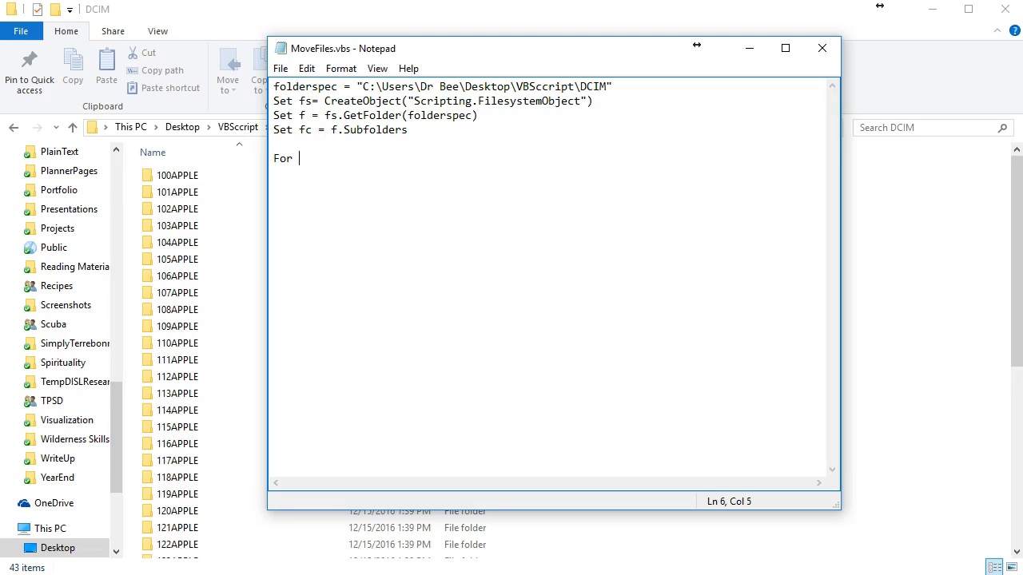
text(Each i1 in fc)
text(Ne)
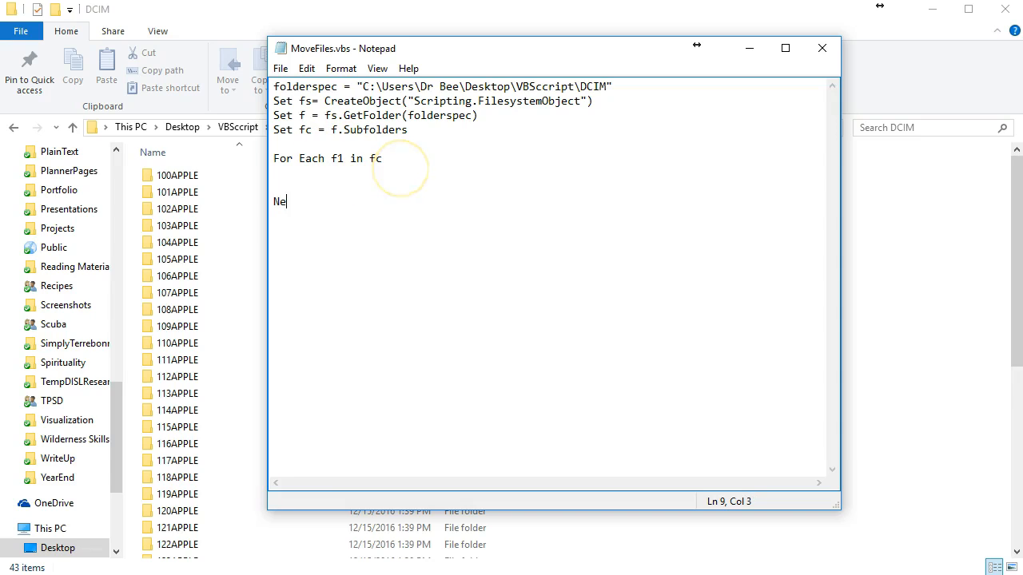
text(xt)
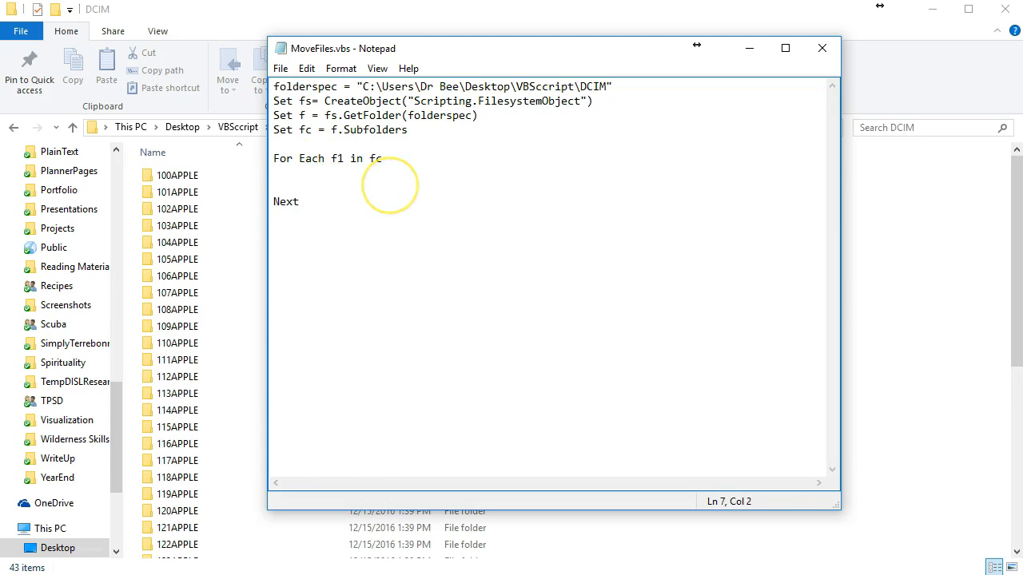
- Inside the loop write SubFolderSpec = folderspec&"\"&f1.name and begin NewFolder = "
text(Su)
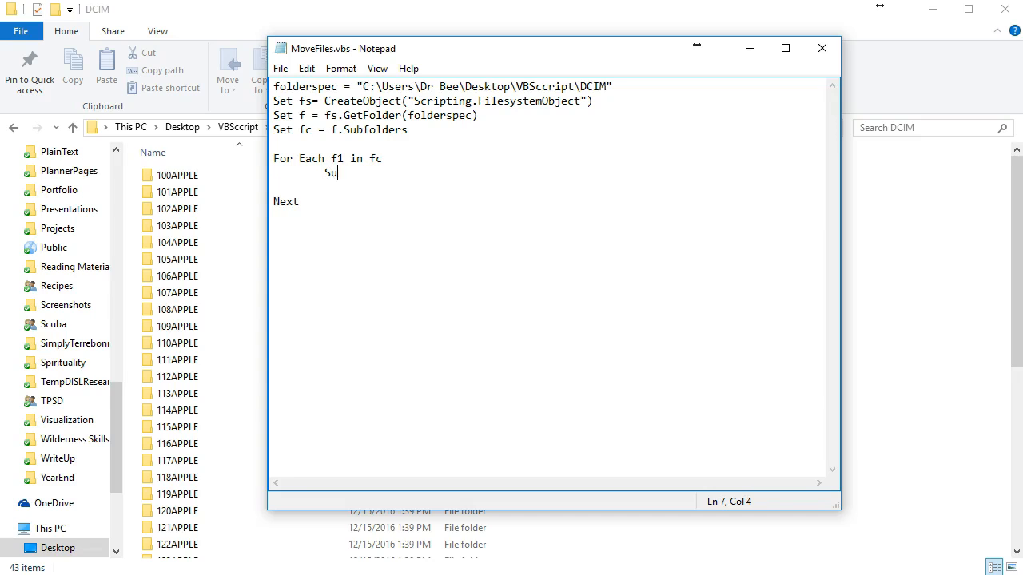
text(bFolder)
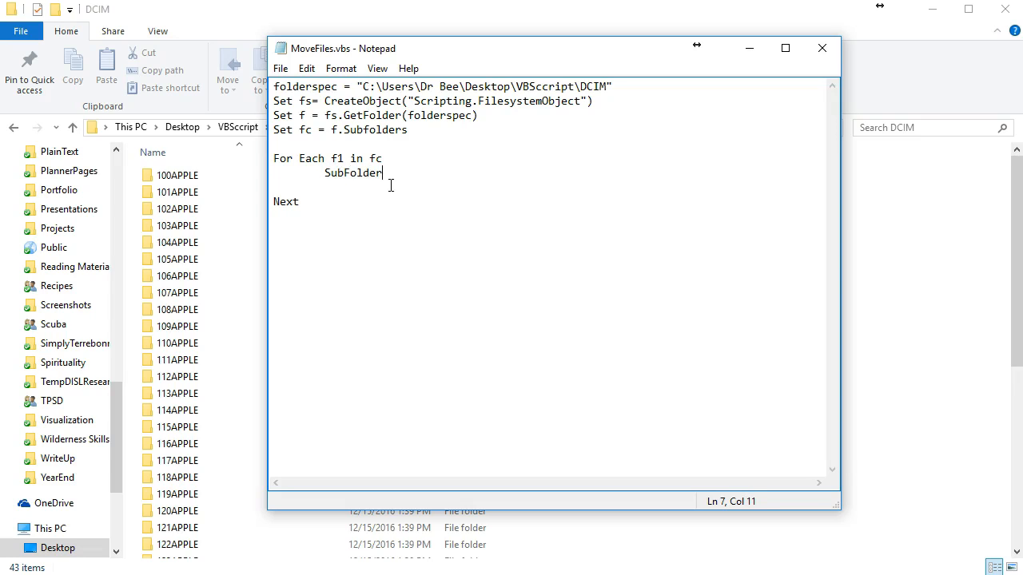
text(S)
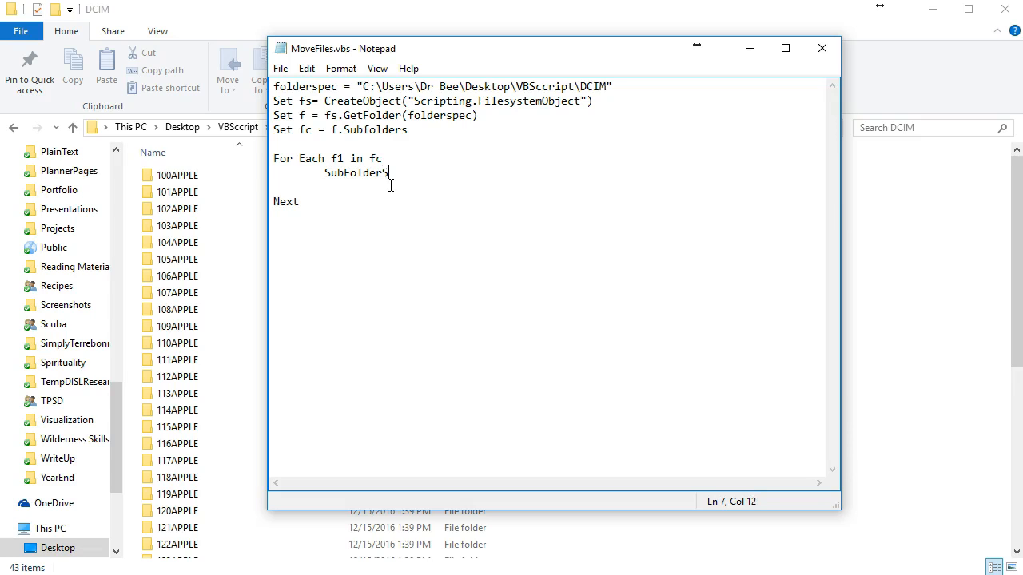
text(pec)
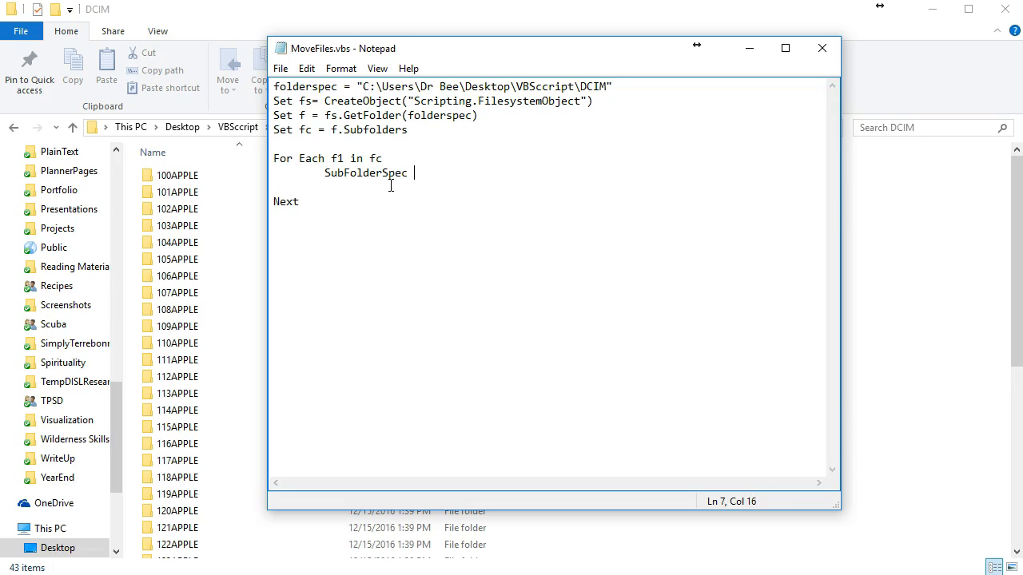
text(= folderspc)
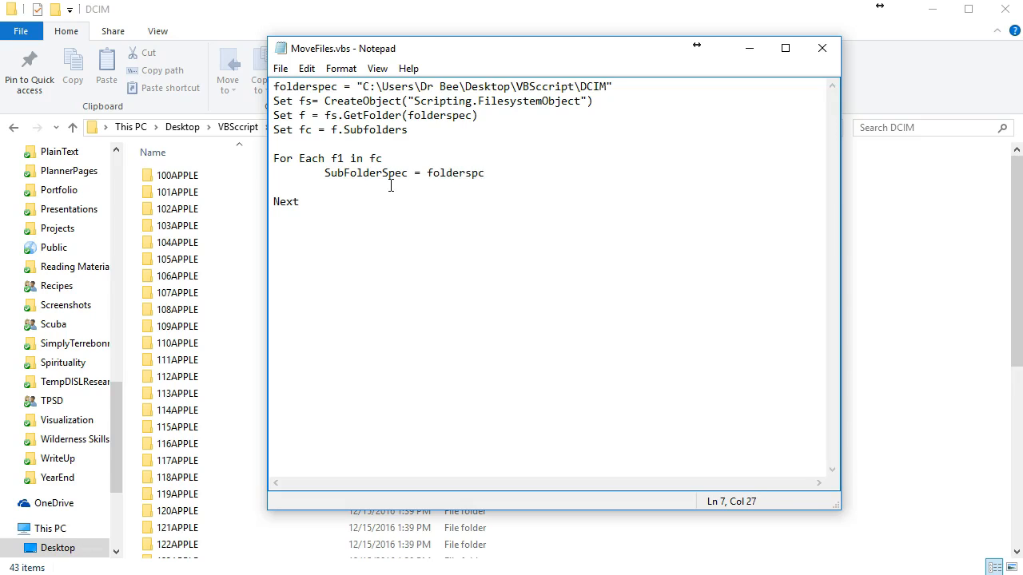
text(&"\"&f1)
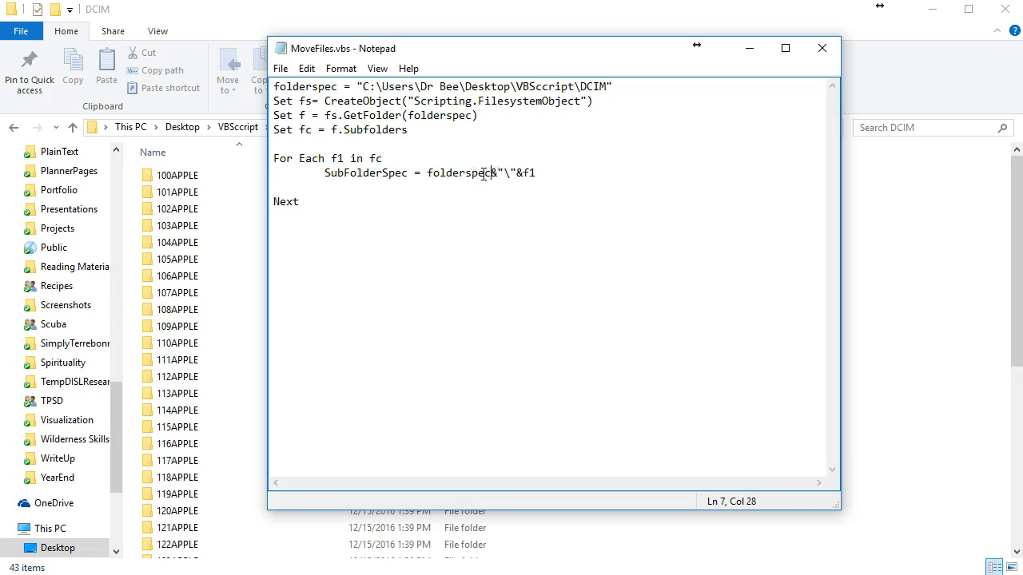
mouse_move(501, 167)
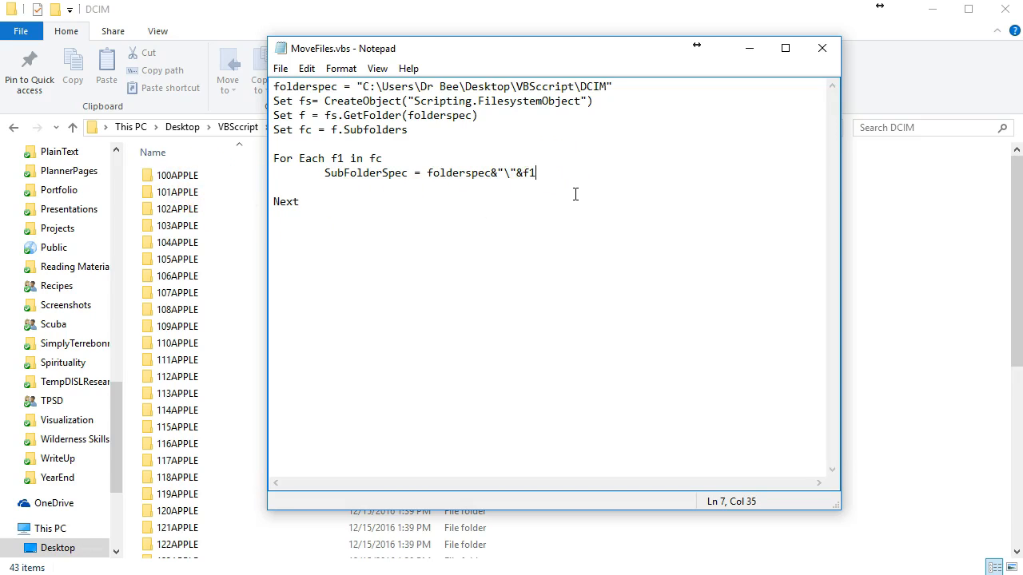
text(.name)
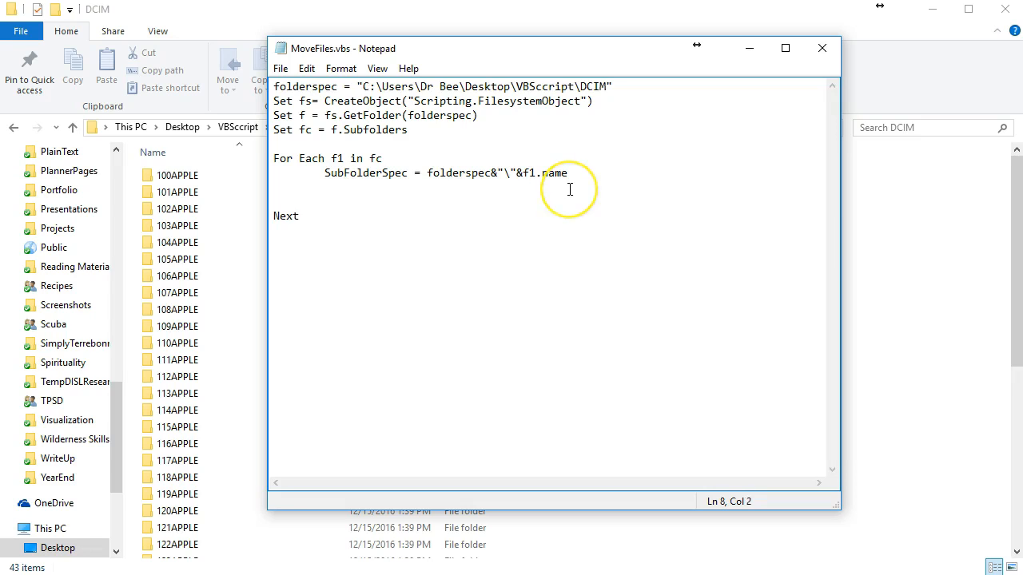
text(NewFolder)
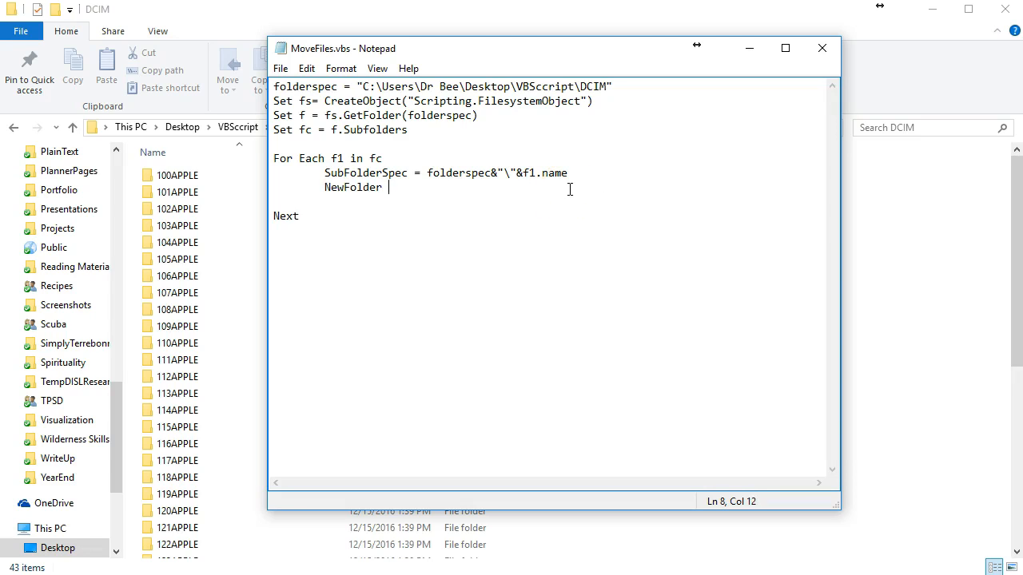
text(= ")
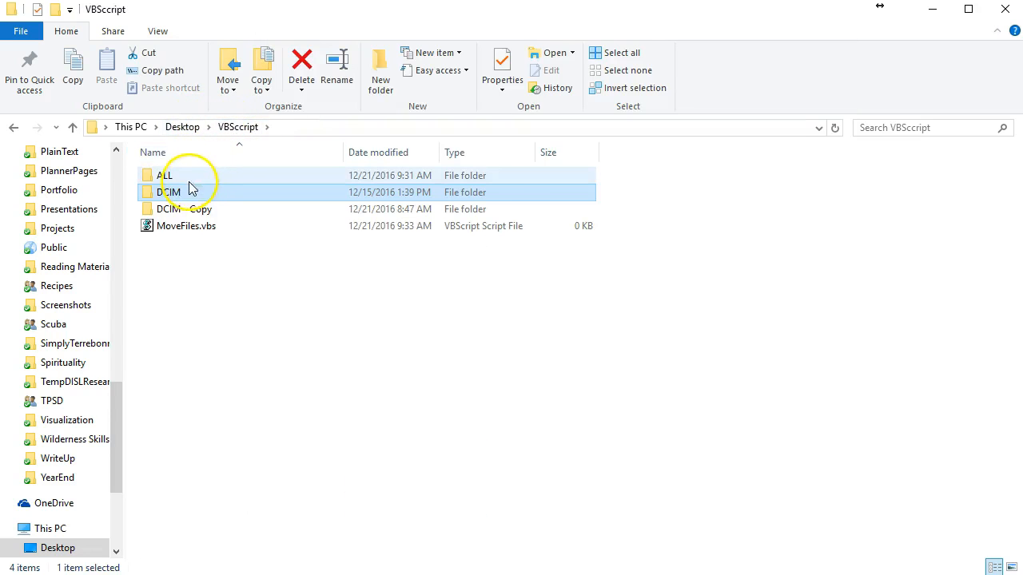
- Set NewFolder to the ALL folder's full path copied from Explorer and start a new loop line
double_click(165, 174)
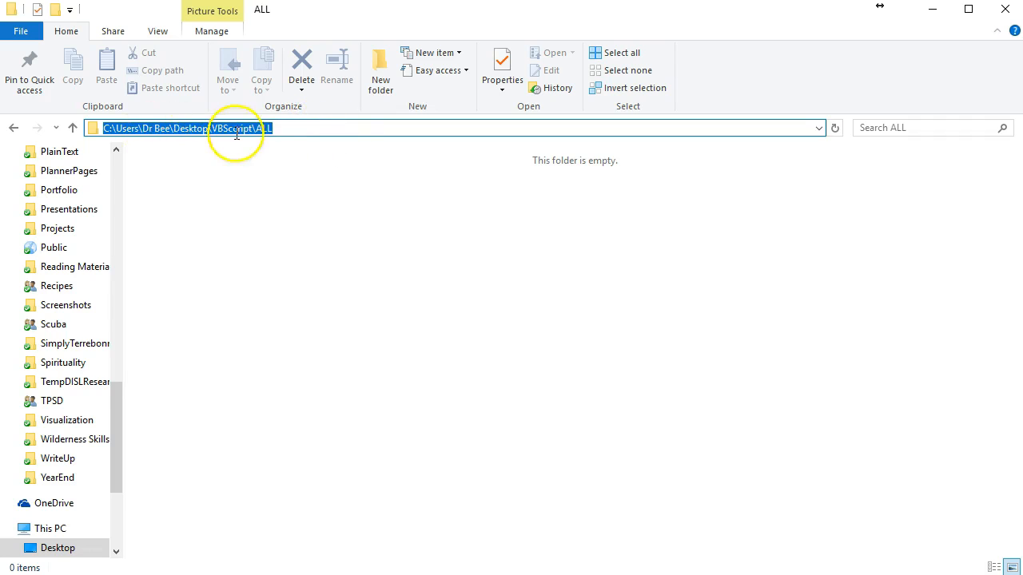
mouse_move(302, 160)
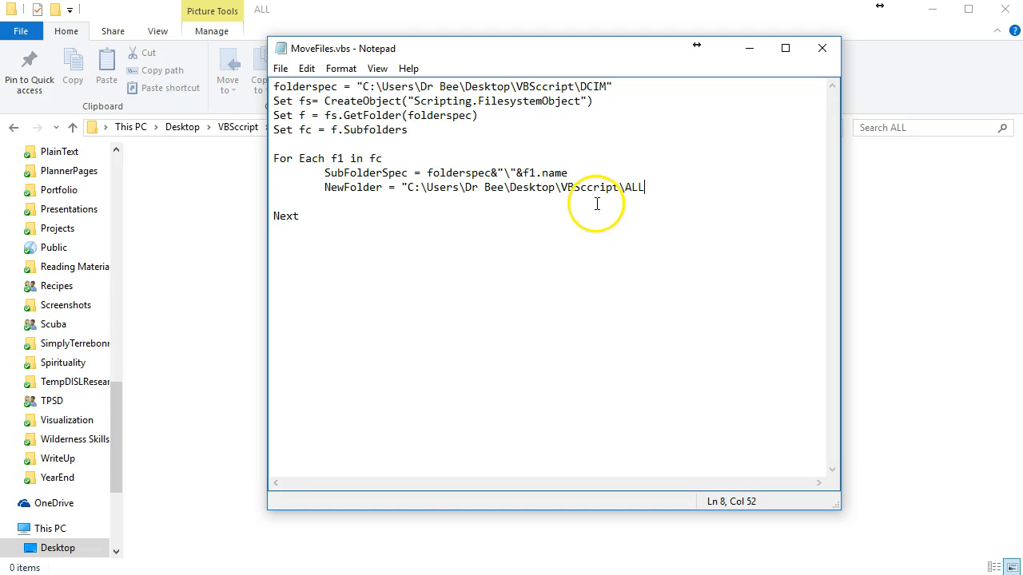
text(")
key(Enter)
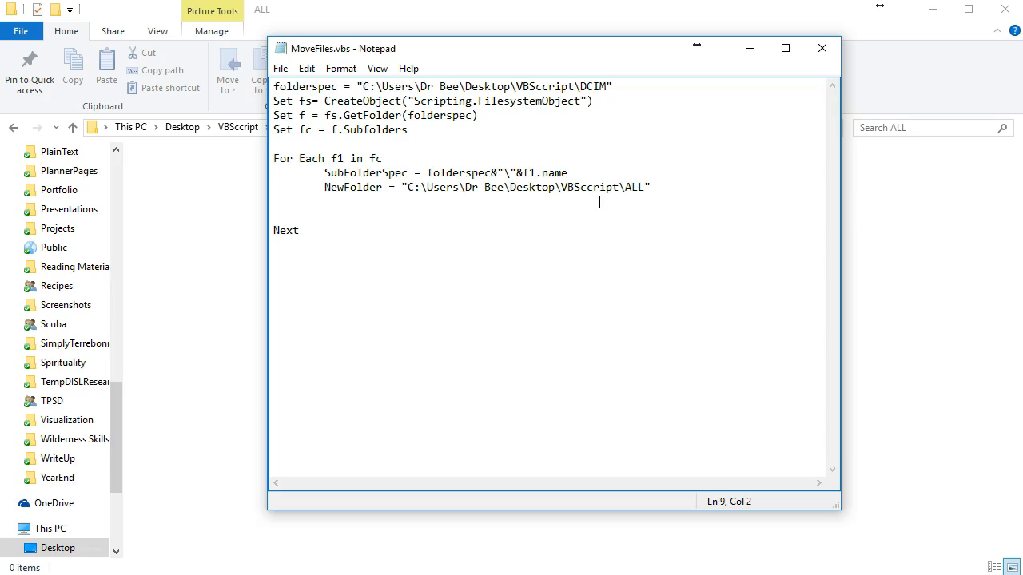
- Write fs.MoveFile SubFolderSpec, reusing the copied SubFolderSpec variable name
text(fs)
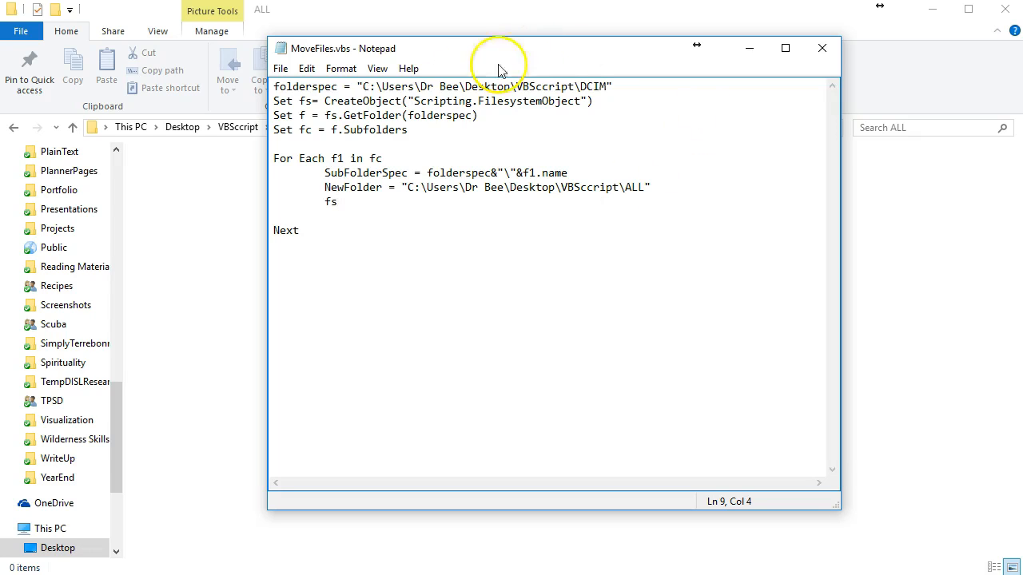
text(.)
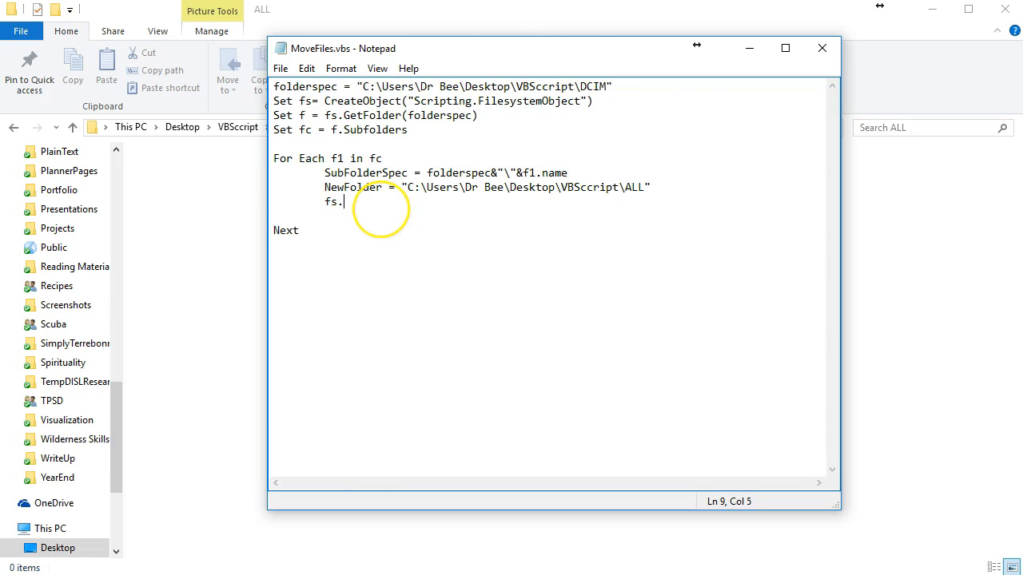
text(MoveFile)
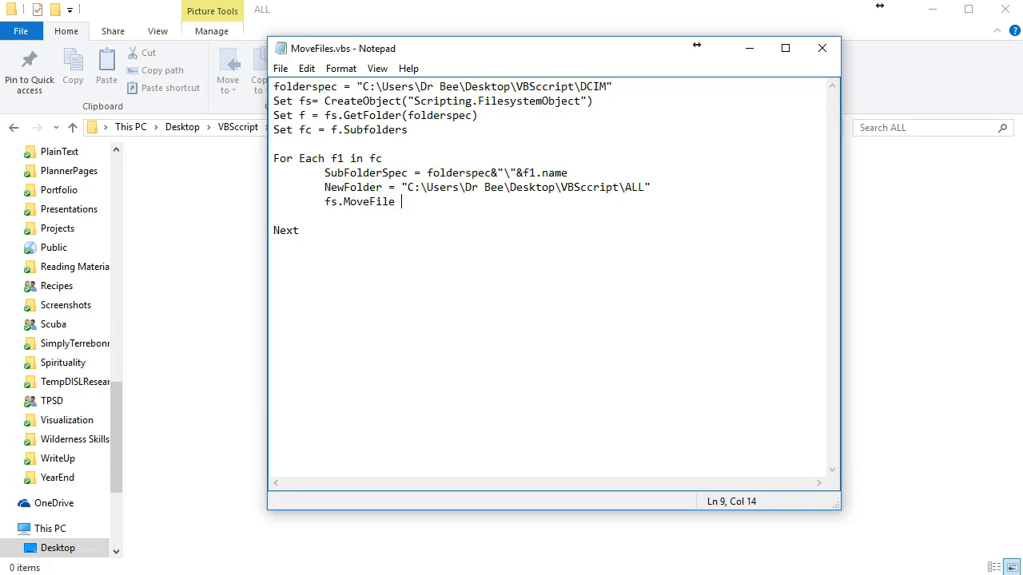
text(S)
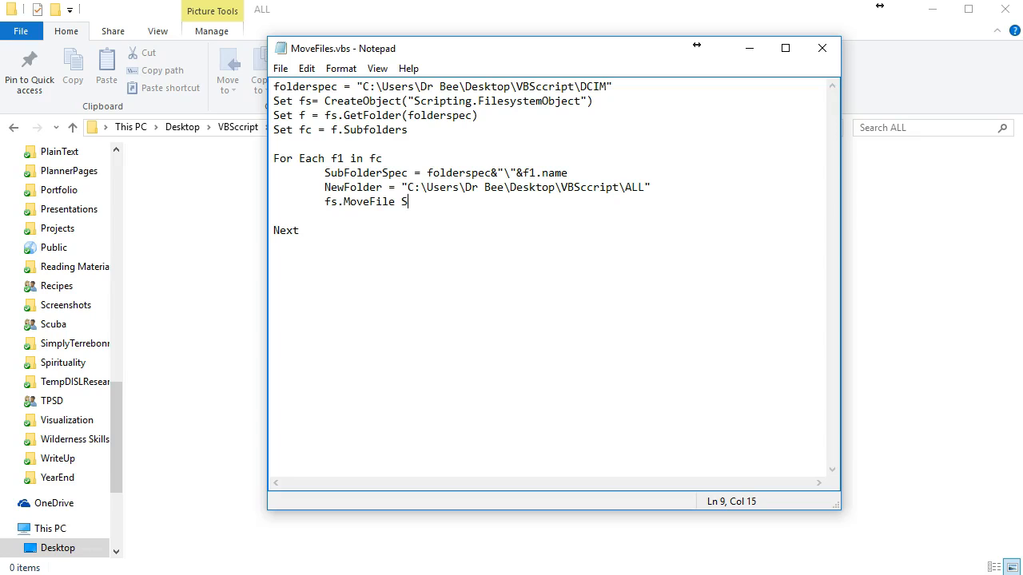
text(u)
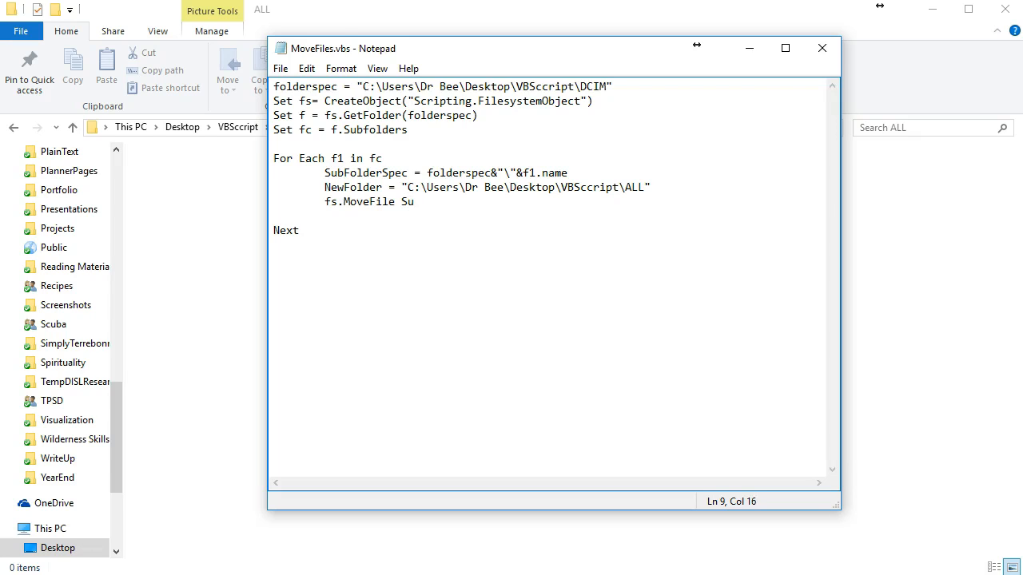
double_click(366, 173)
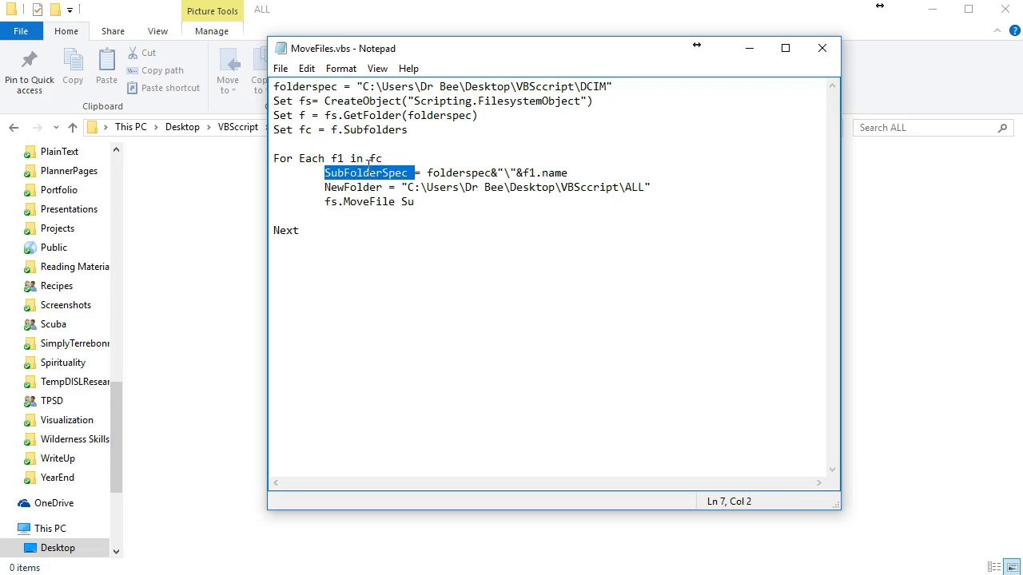
double_click(407, 201)
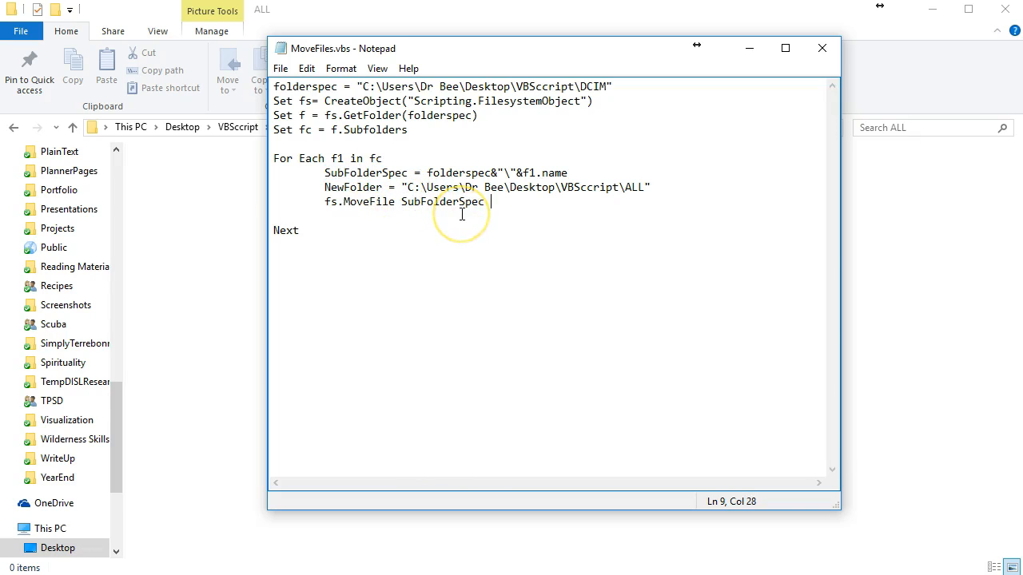
key(backspace)
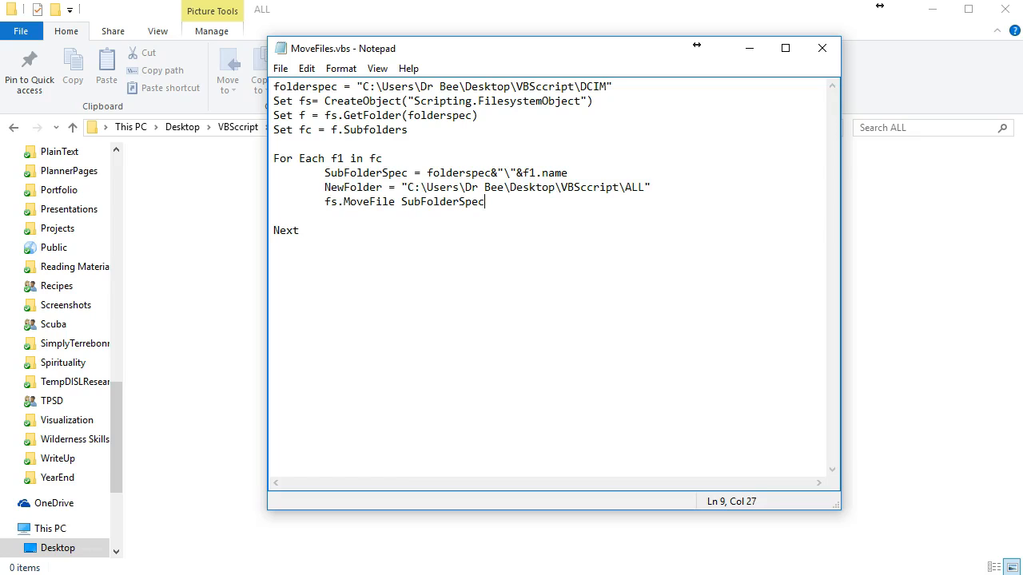
- Complete the MoveFile line with & "\*.*", NewFolder to move all files into ALL
text(&)
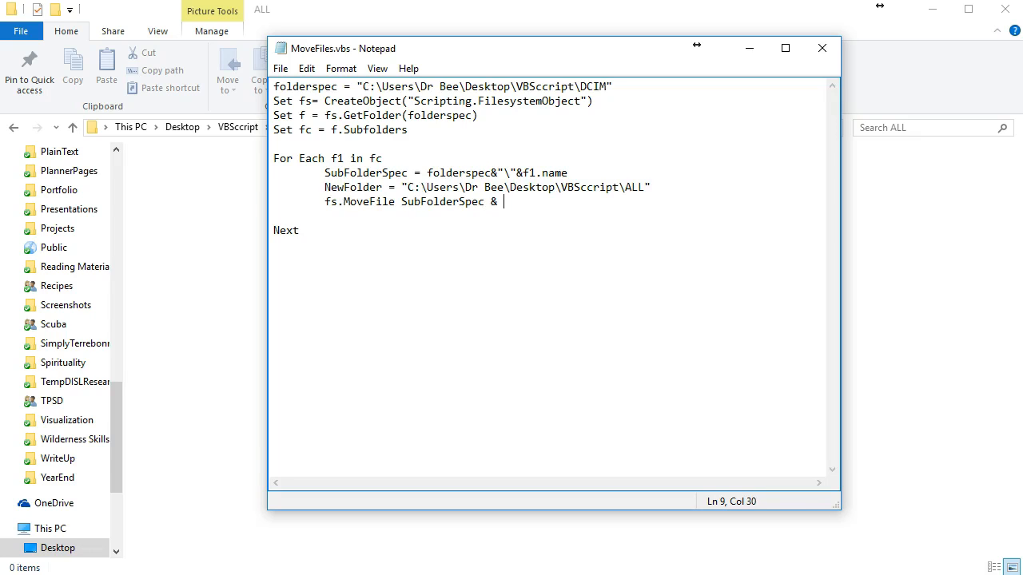
text("\)
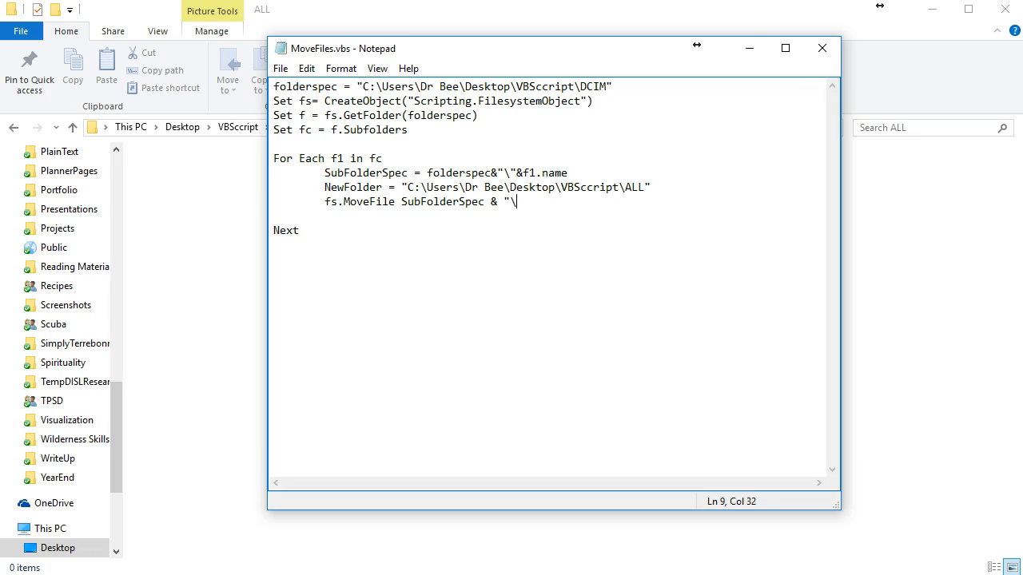
text(*)
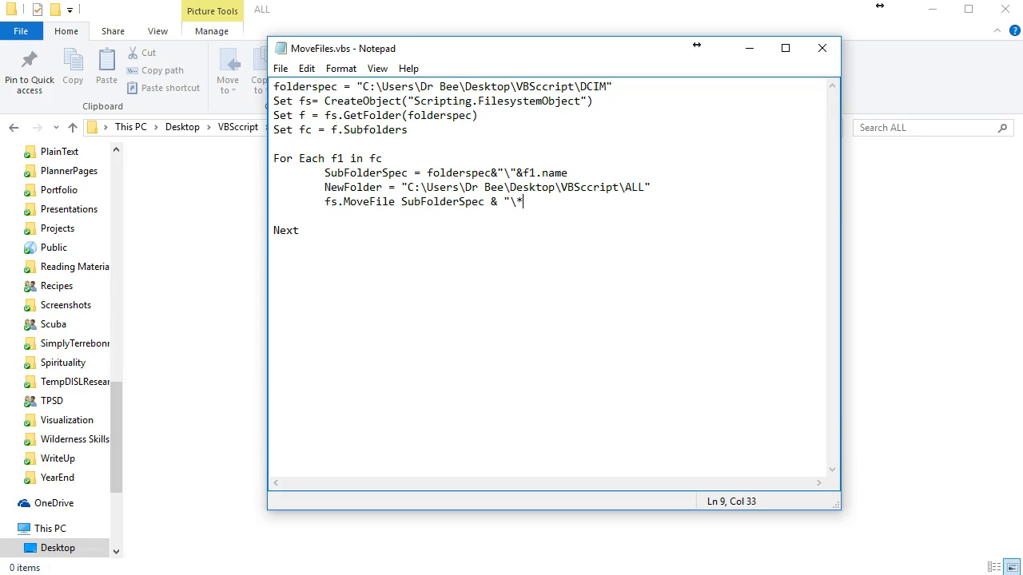
text(.*)
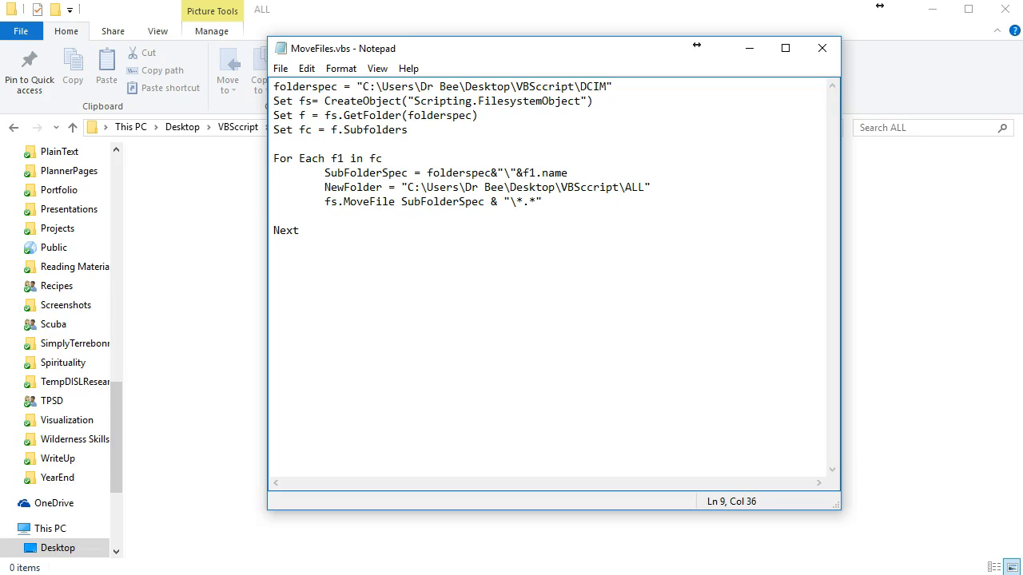
text(,)
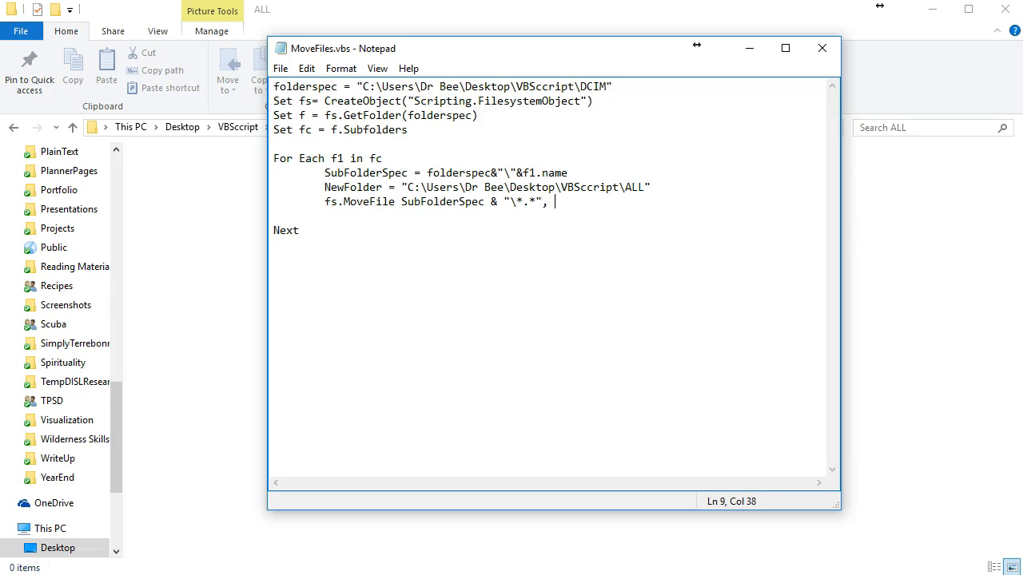
text(NewFo)
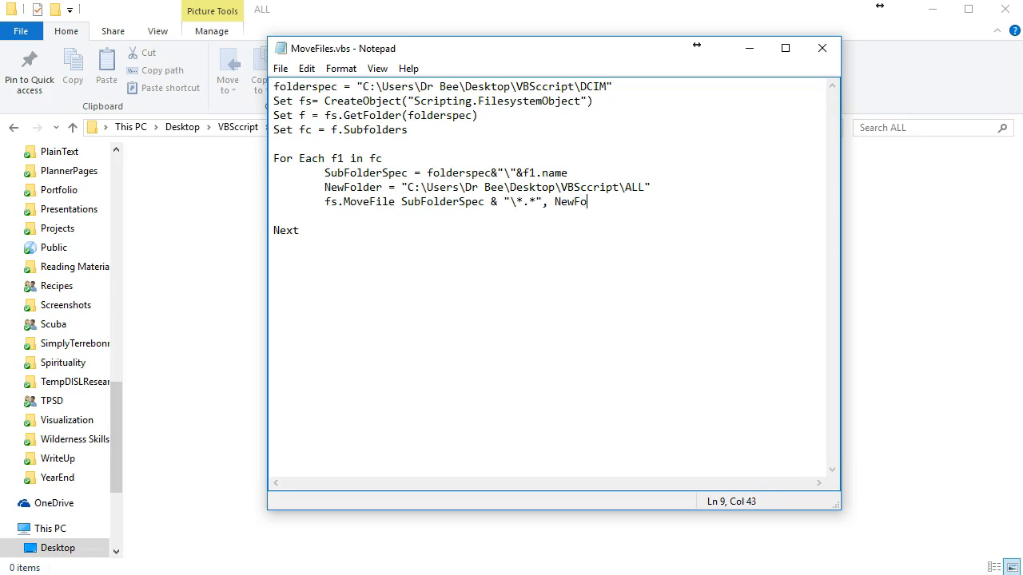
text(lder)
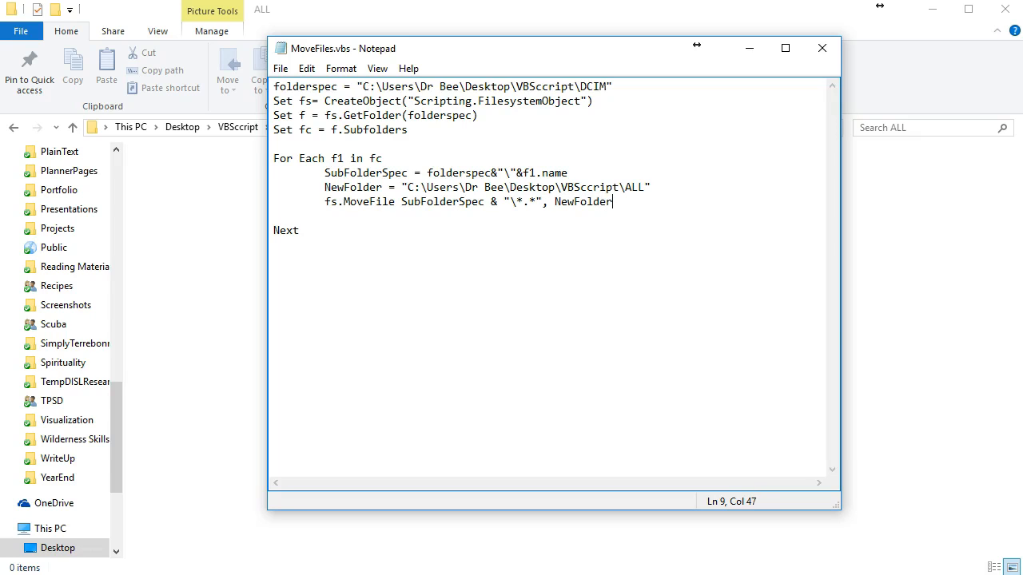
mouse_move(540, 201)
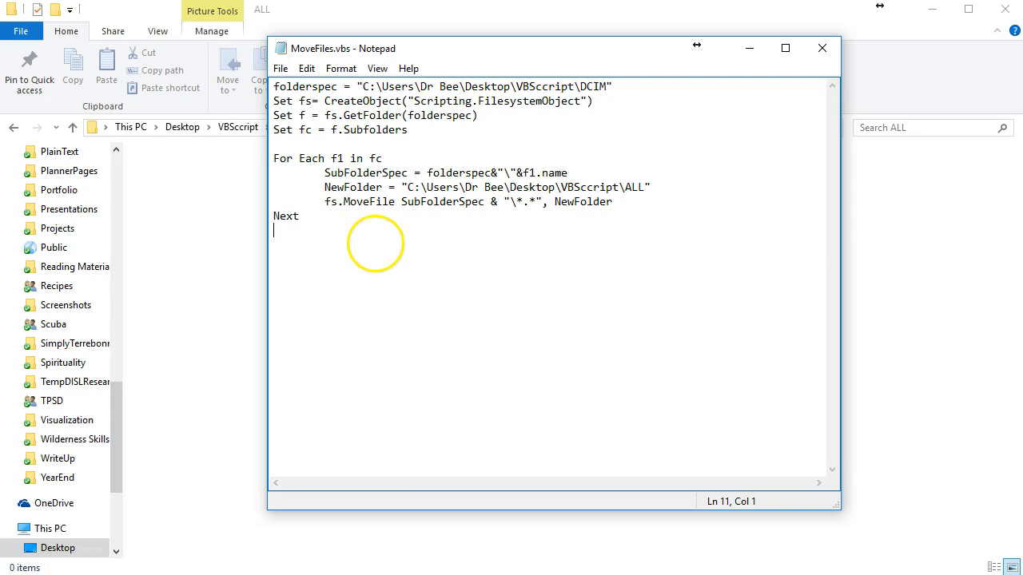
- End the script with msgbox "Done" after Next and return to the VBScript folder
text(m)
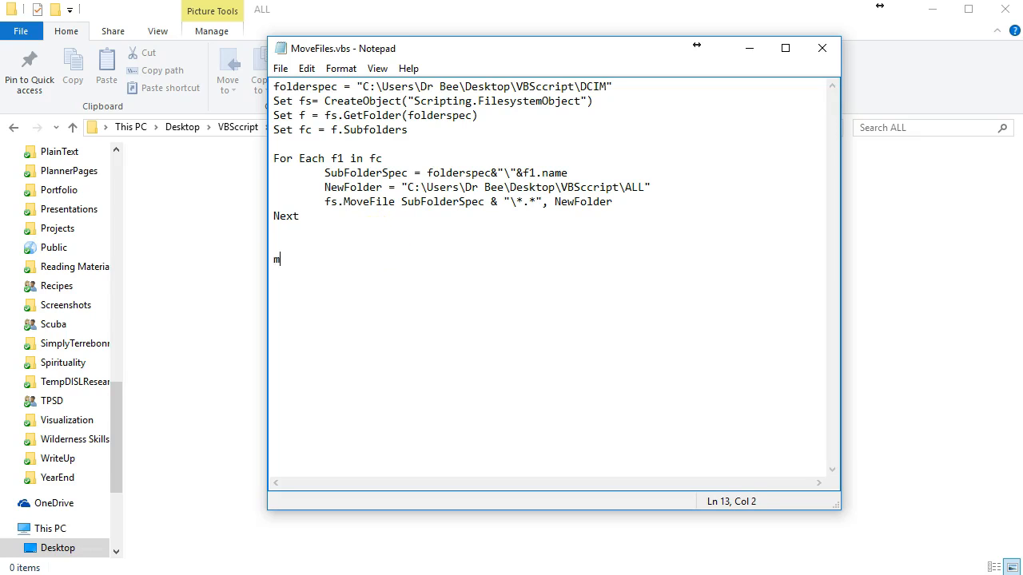
text(sgbo)
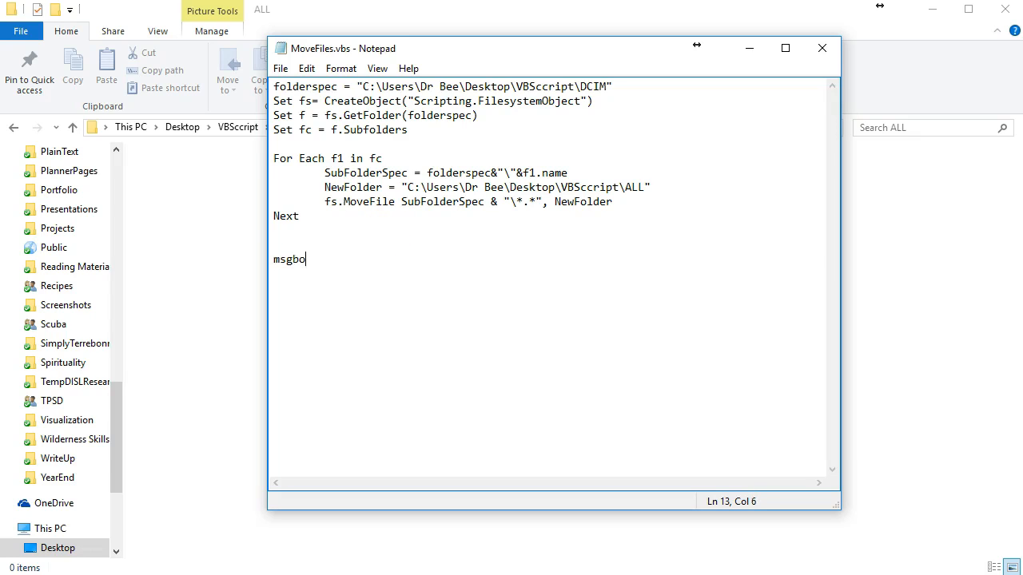
text(x "Do)
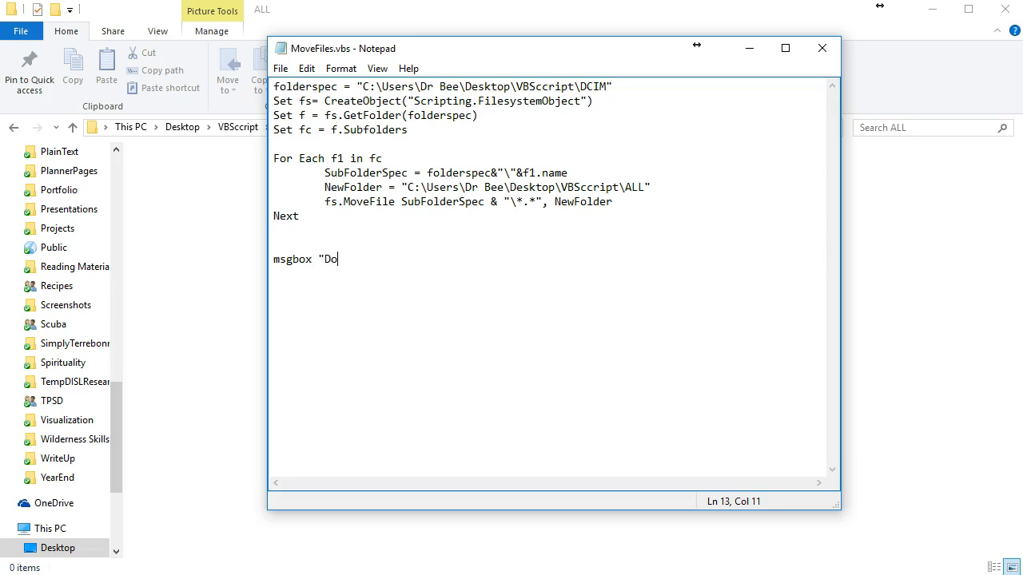
text(ne")
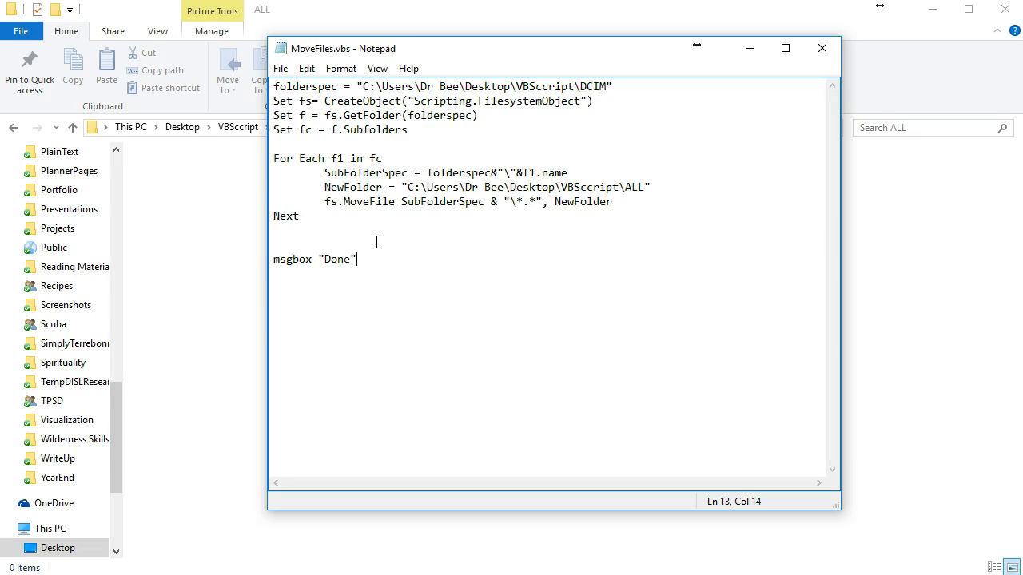
mouse_move(588, 233)
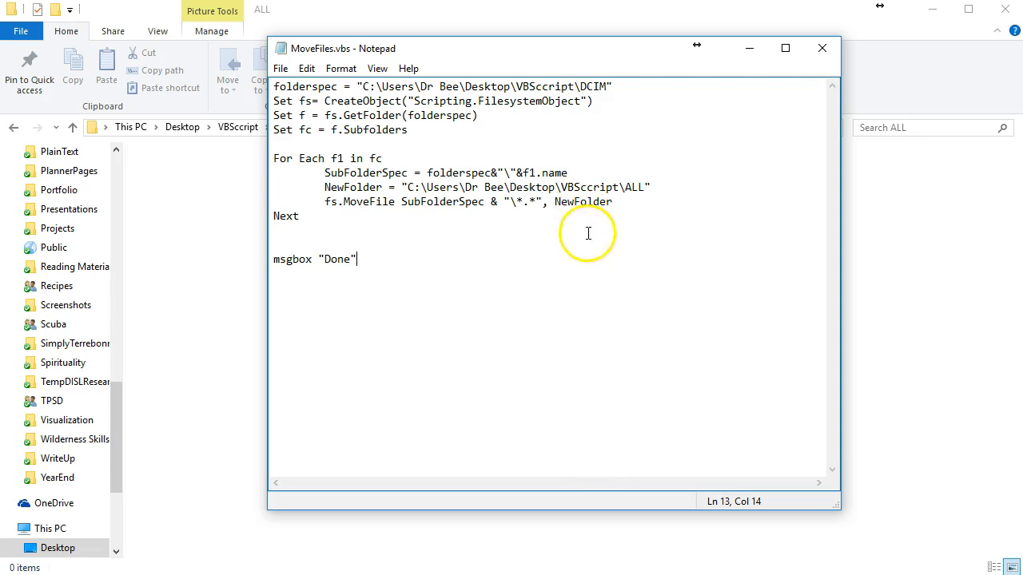
click(281, 67)
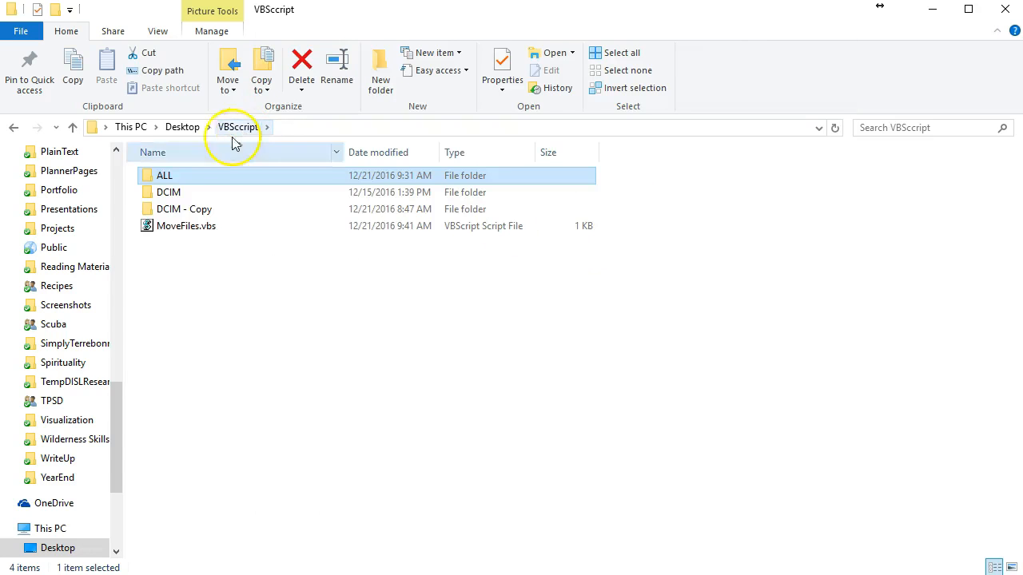
mouse_move(204, 232)
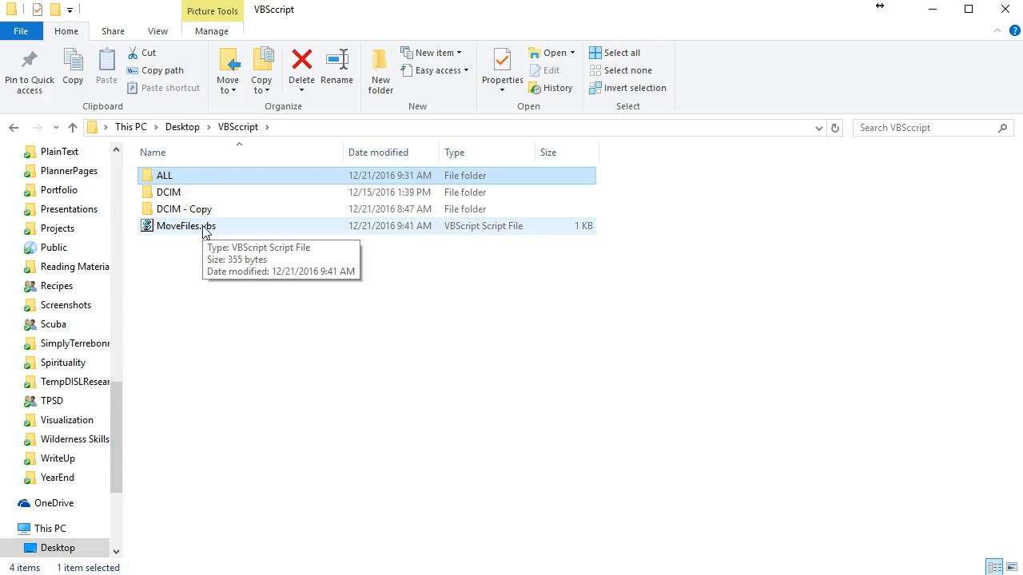
- Run MoveFiles.vbs and acknowledge its Done message with OK
double_click(185, 225)
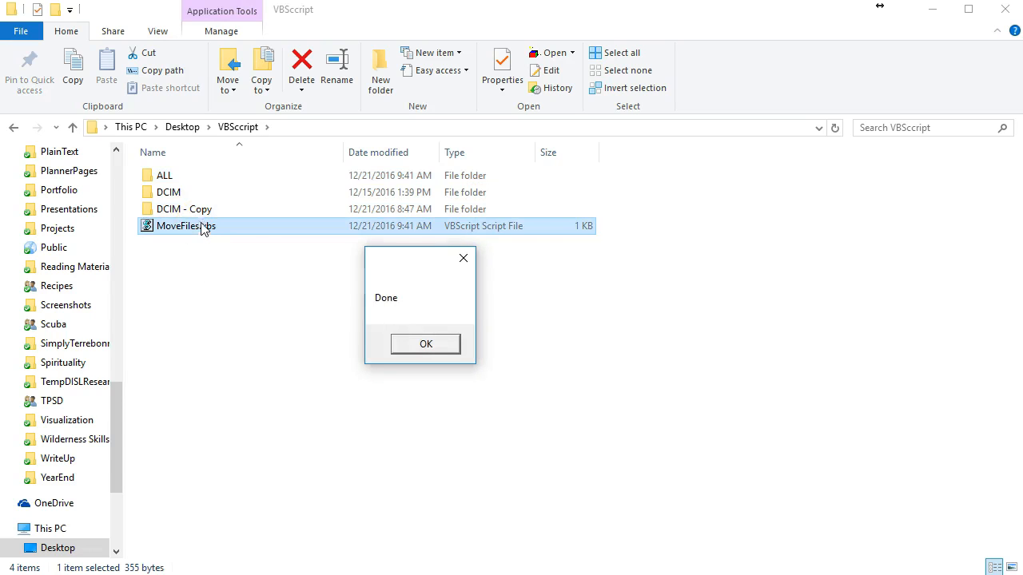
mouse_move(232, 291)
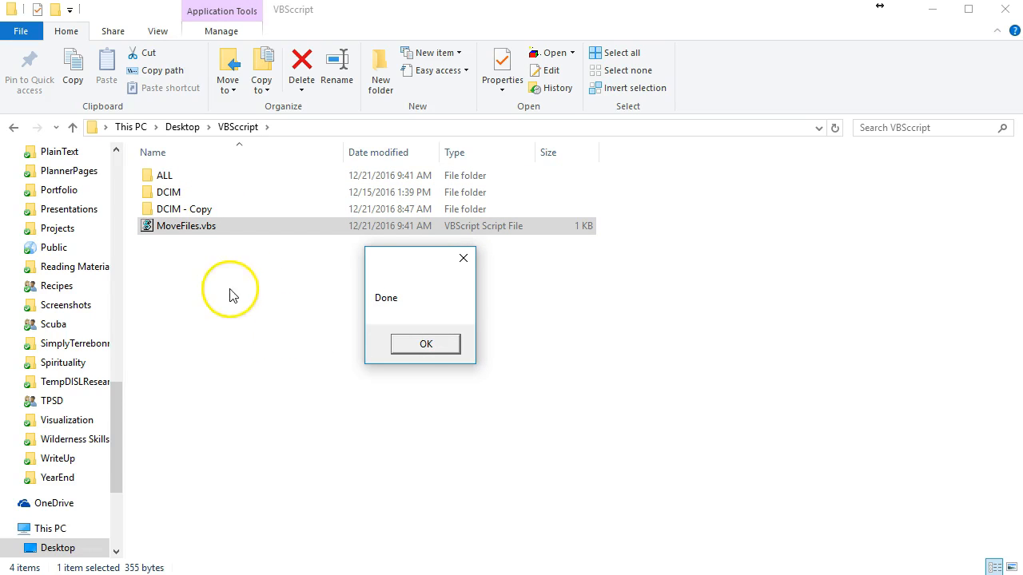
mouse_move(425, 344)
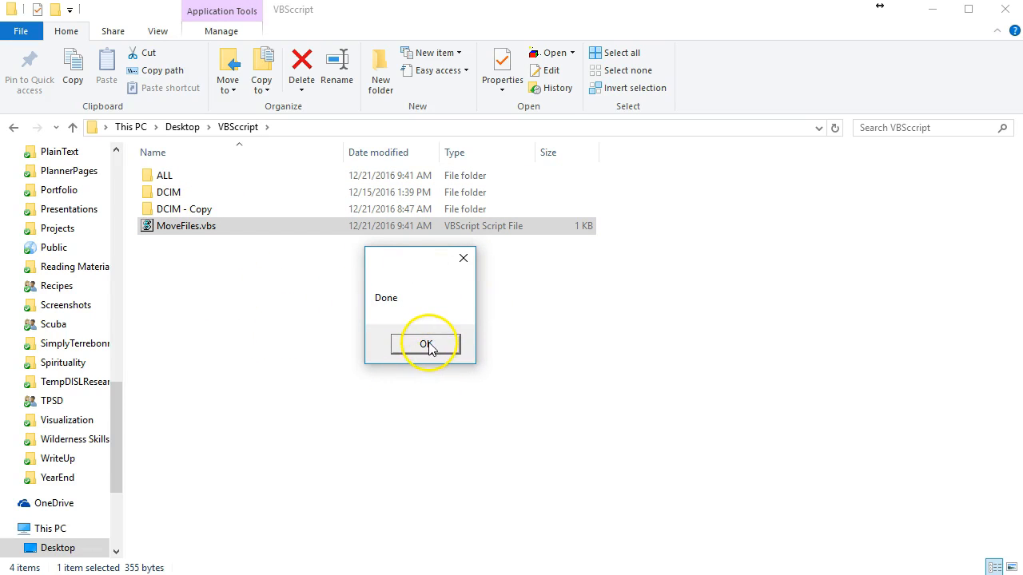
click(425, 345)
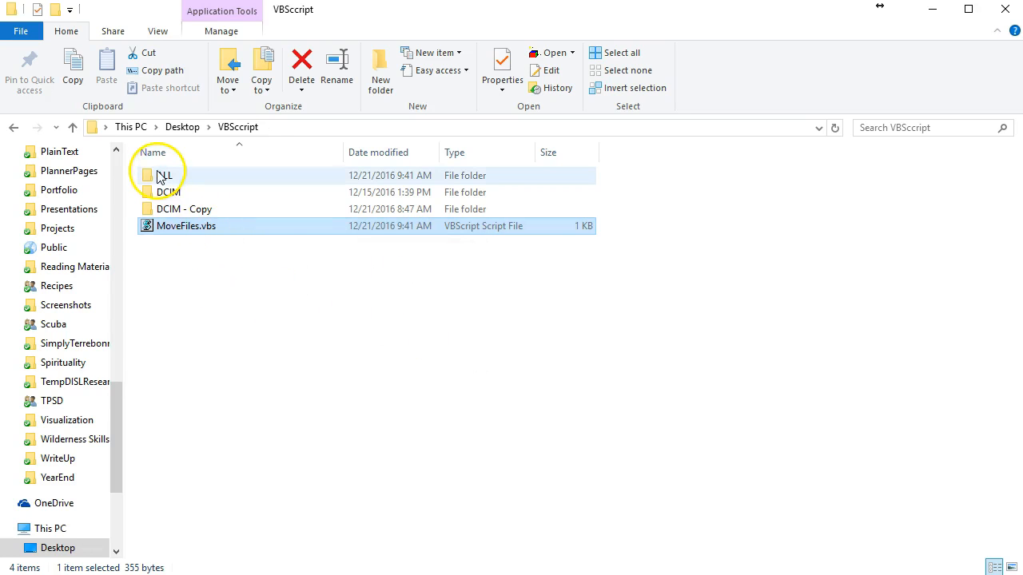
- Browse the ALL folder to verify the 369 moved photos and videos
double_click(163, 174)
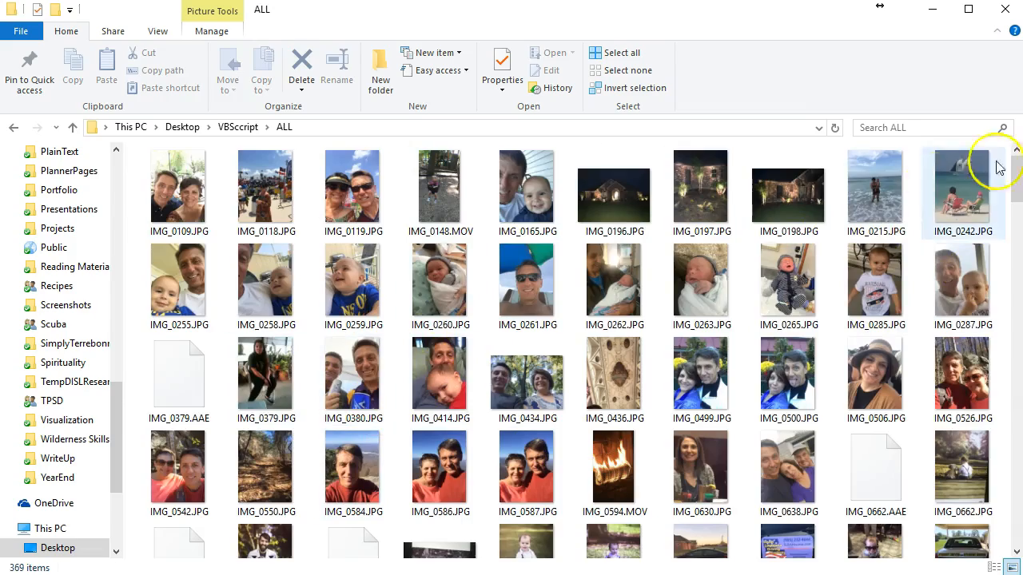
scroll(down, 3)
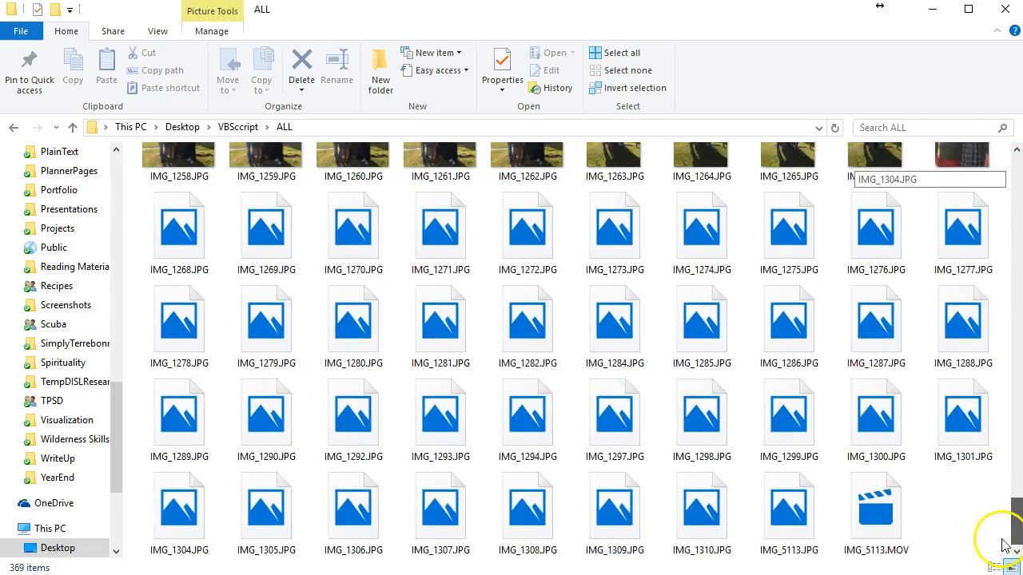